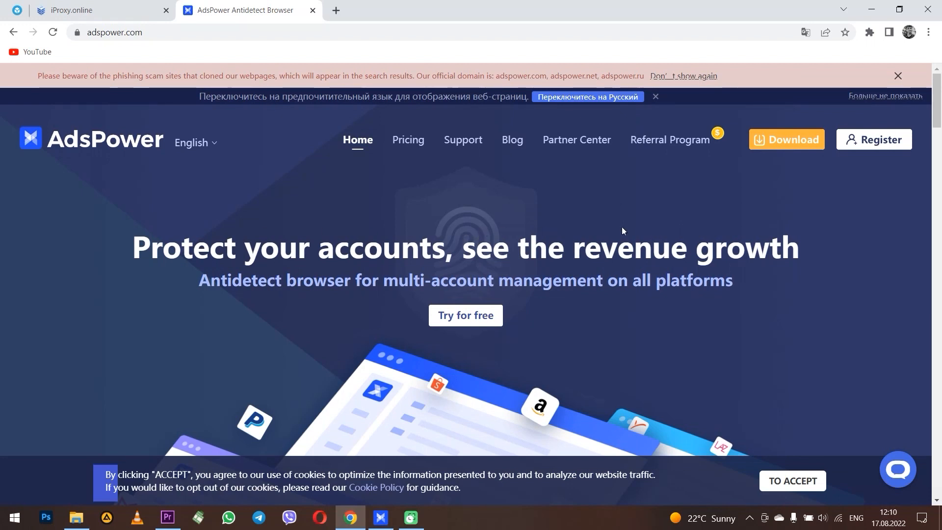
mouse_move(581, 233)
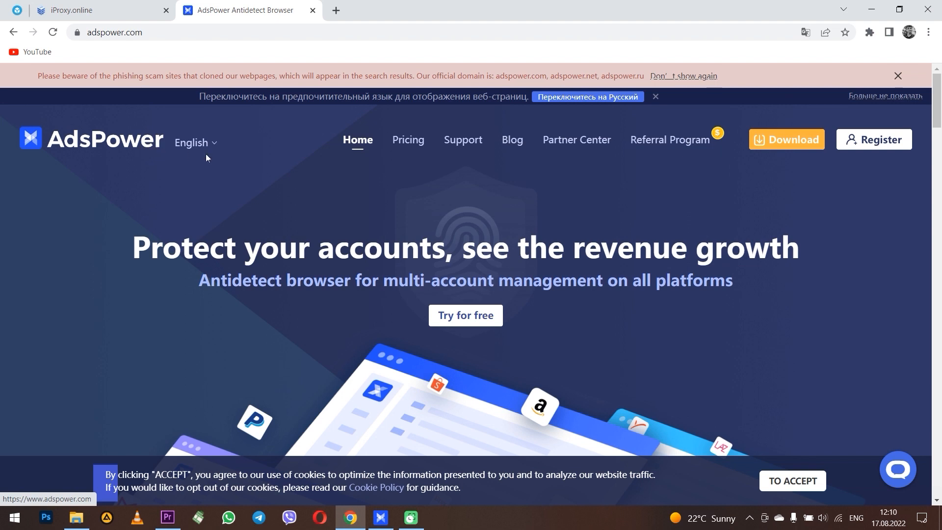
mouse_move(114, 129)
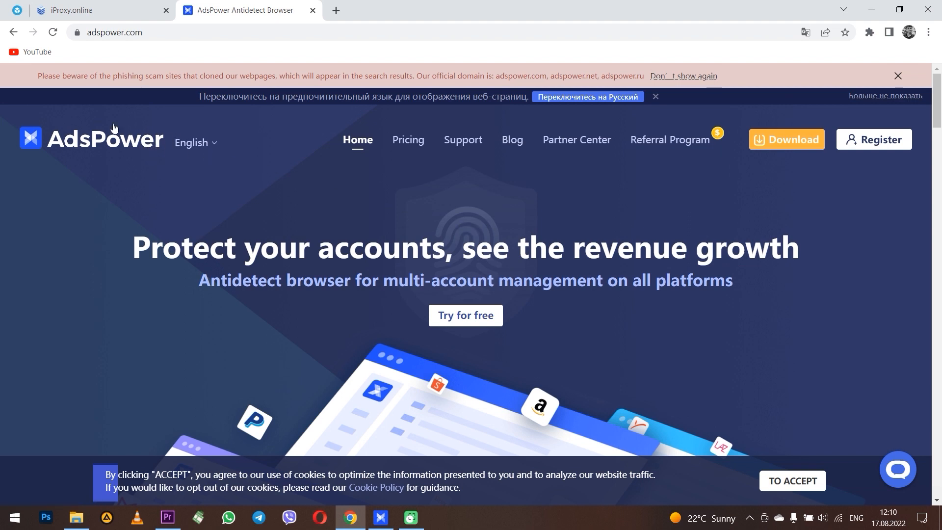
Open the AdsPower Download page, then bring the installed AdsPower app to the front
scroll("down", 3)
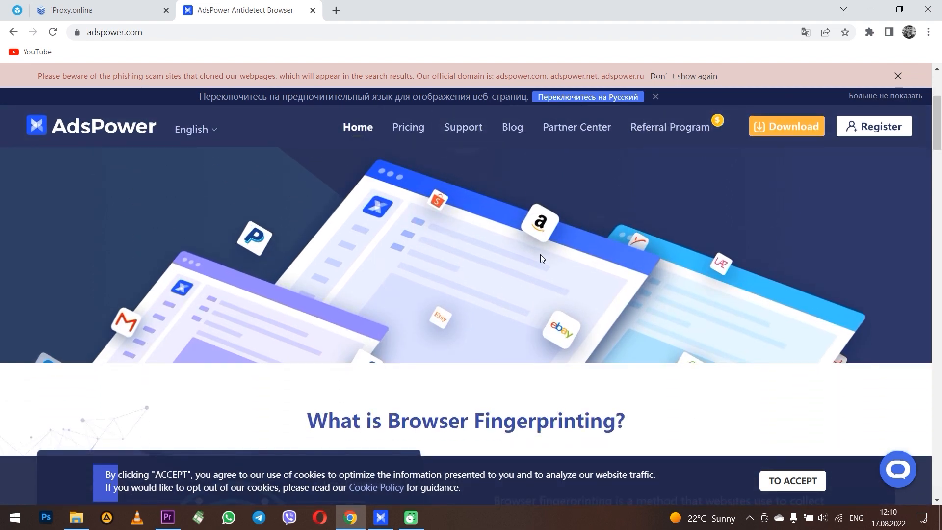
left_click(787, 126)
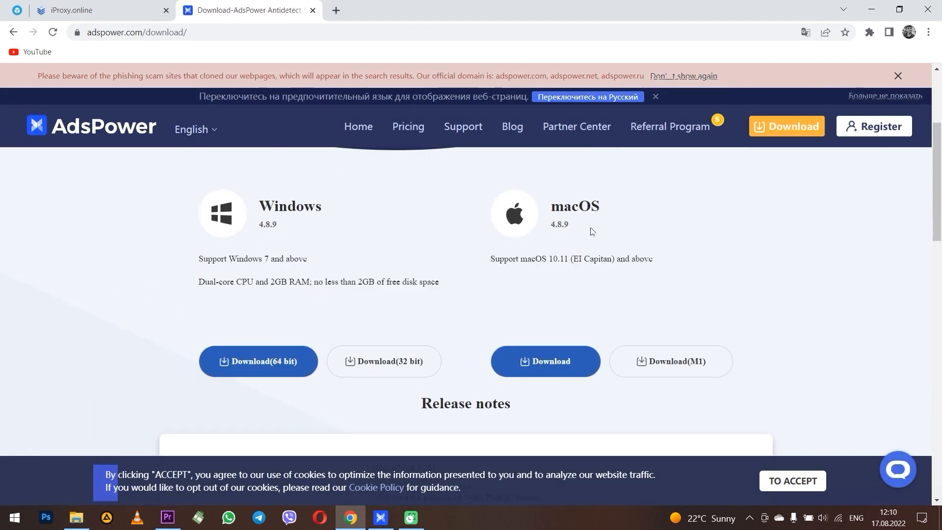
mouse_move(222, 293)
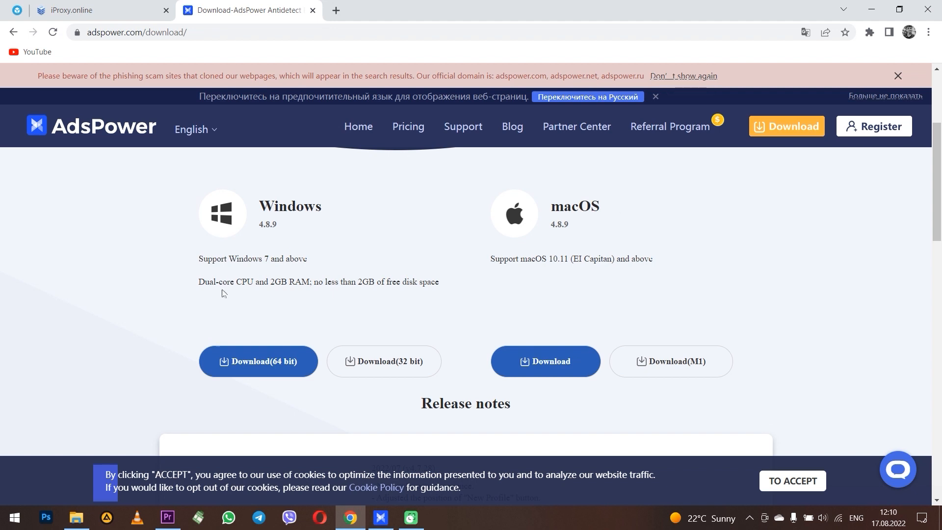
mouse_move(309, 359)
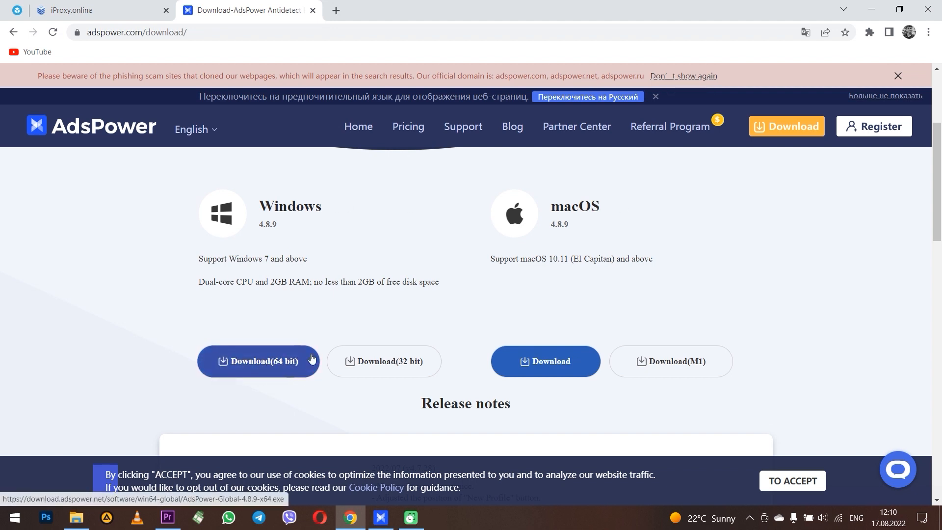
mouse_move(351, 415)
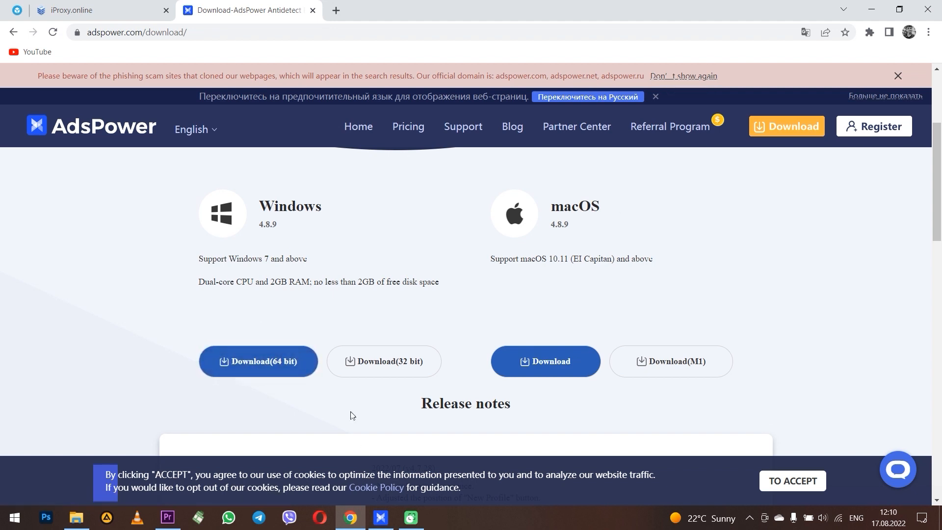
left_click(380, 521)
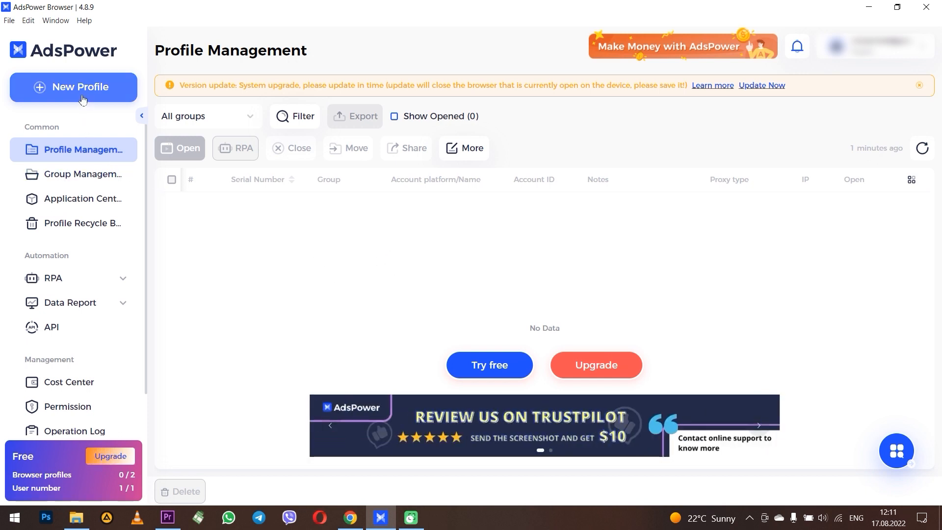
left_click(80, 86)
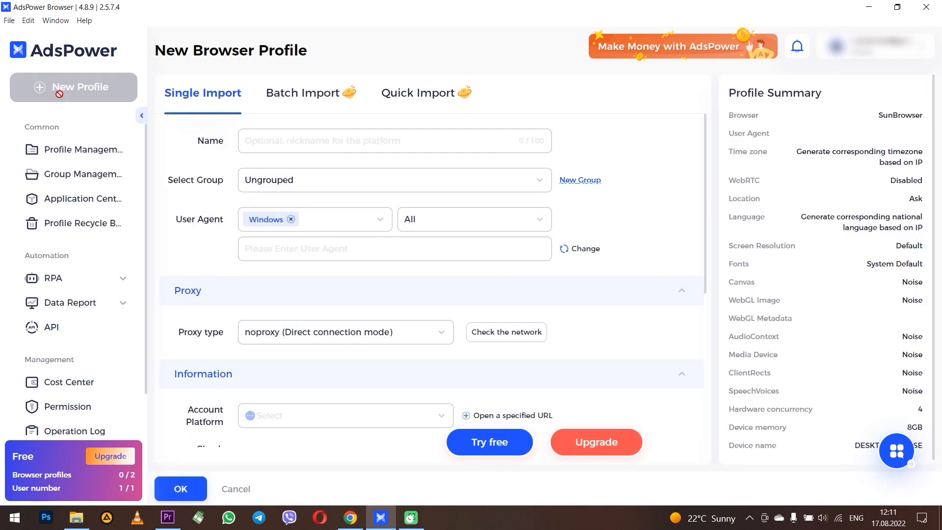
left_click(584, 249)
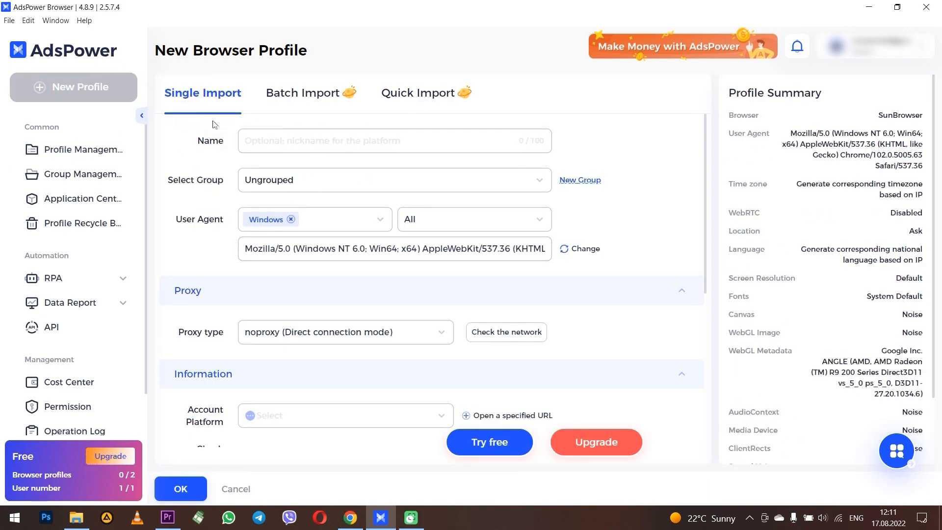
left_click(83, 149)
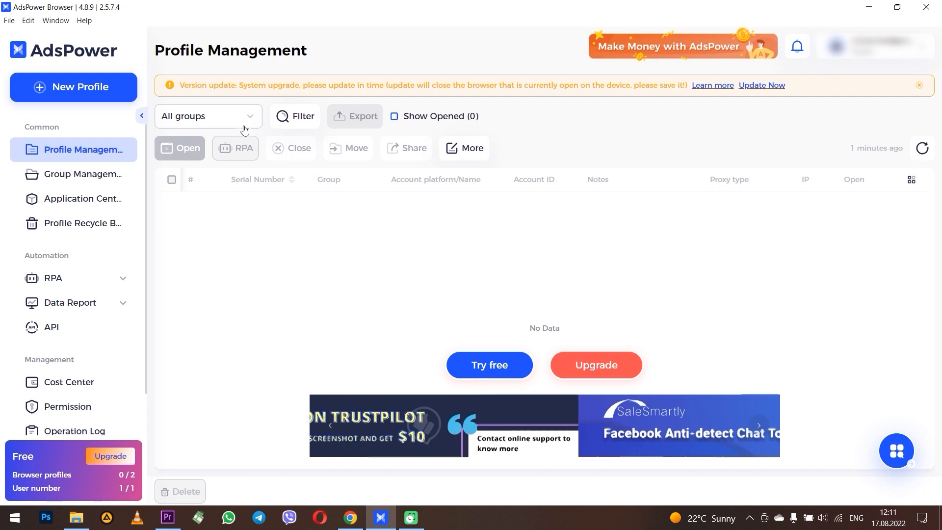
left_click(207, 116)
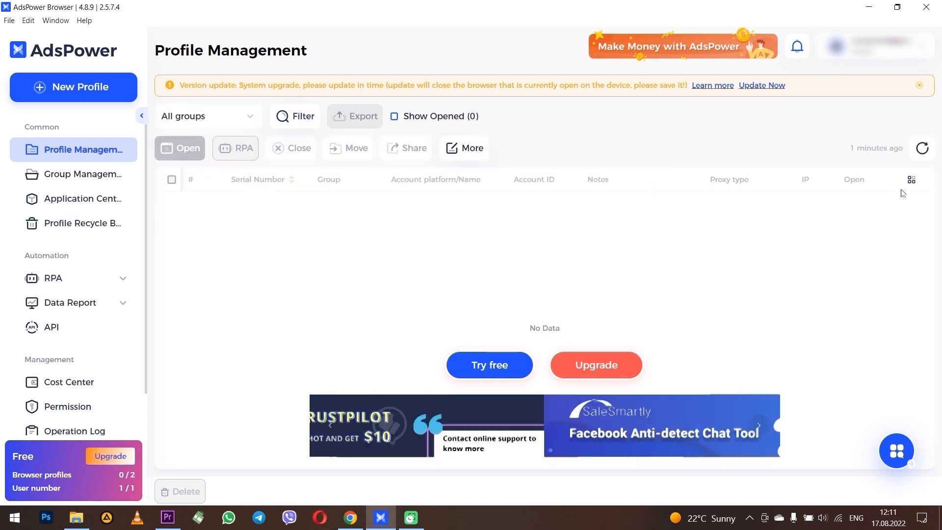
left_click(912, 179)
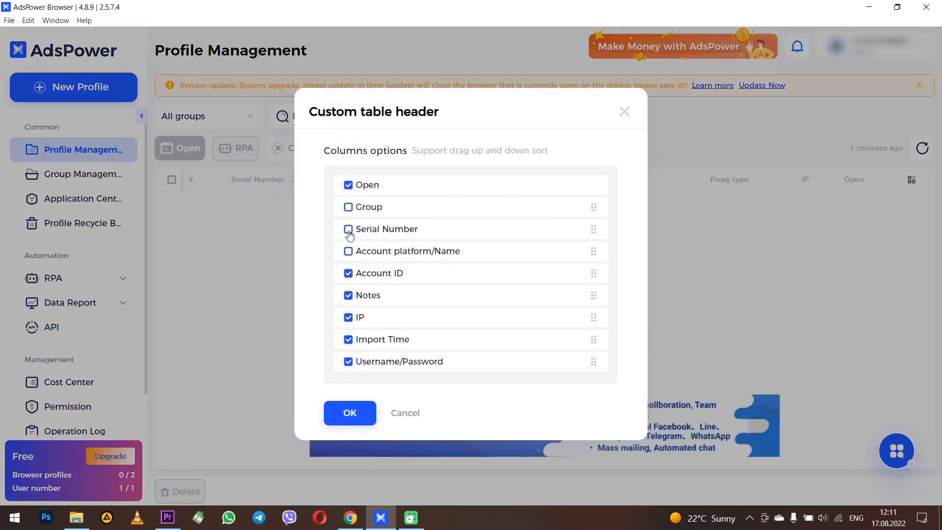
left_click(350, 412)
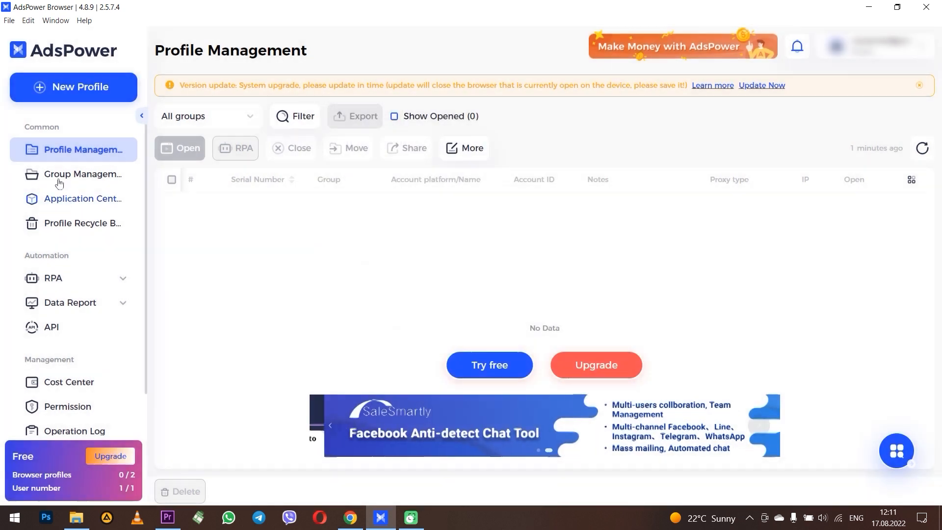
View the profile groups and browse the extension catalogue in Application Center
left_click(83, 173)
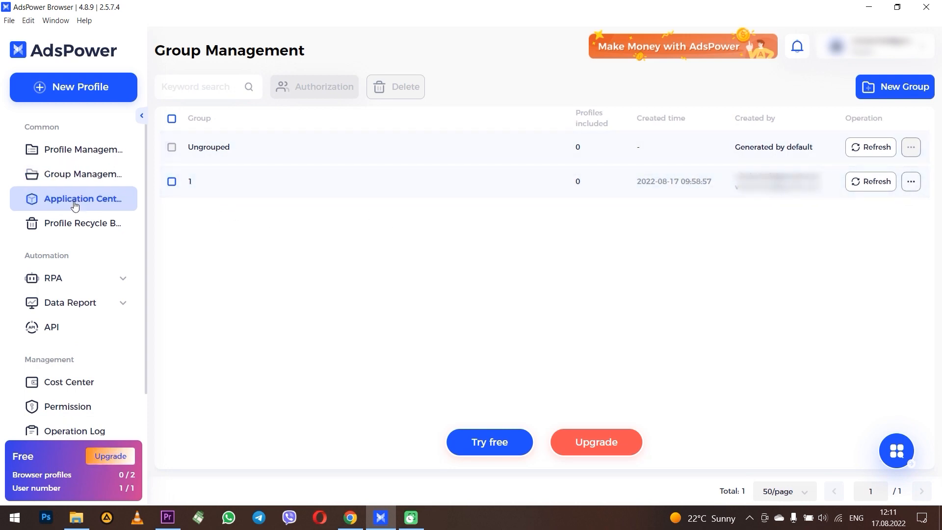
left_click(83, 198)
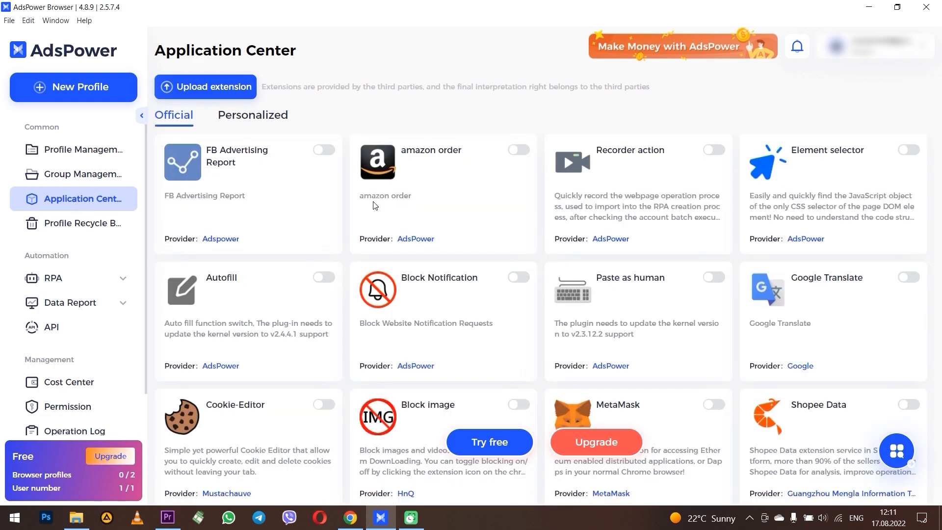
scroll("down", 3)
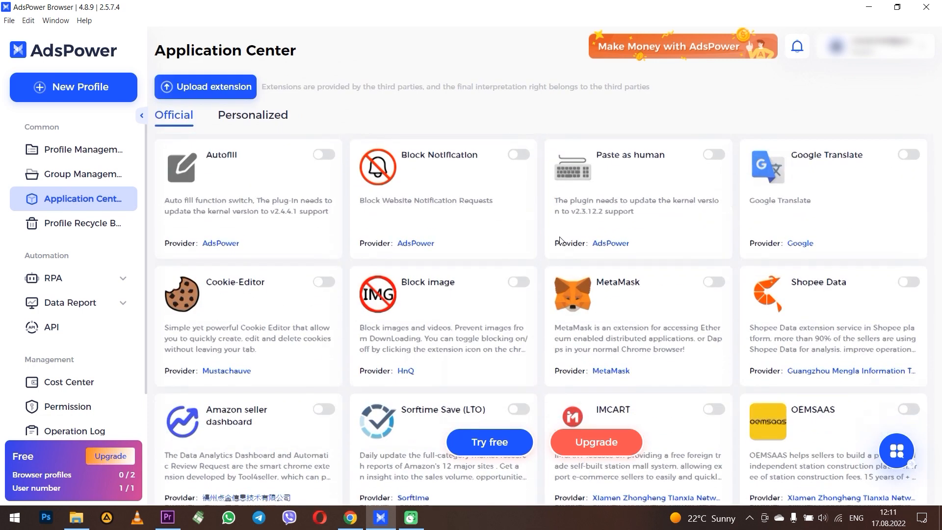
scroll("down", 3)
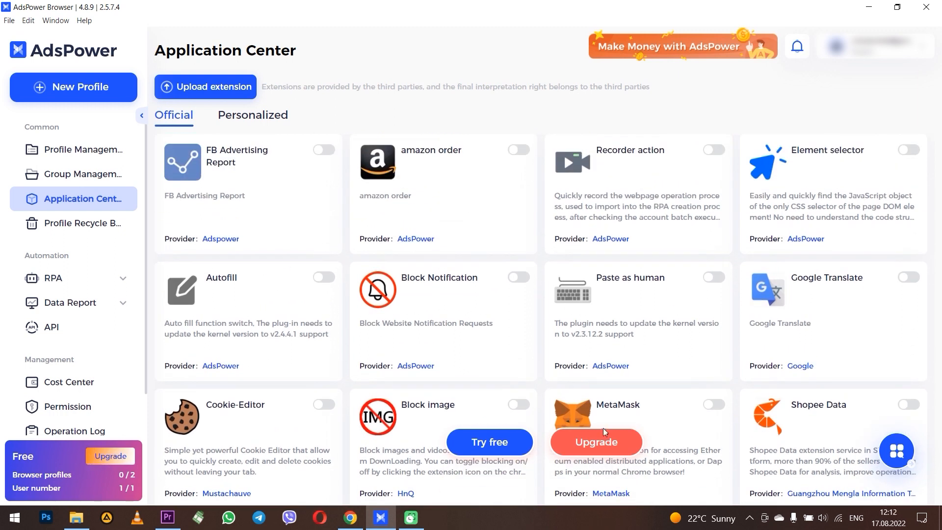
View the upgrade plans and the recycle bin's three deleted profiles, then expand RPA
left_click(595, 442)
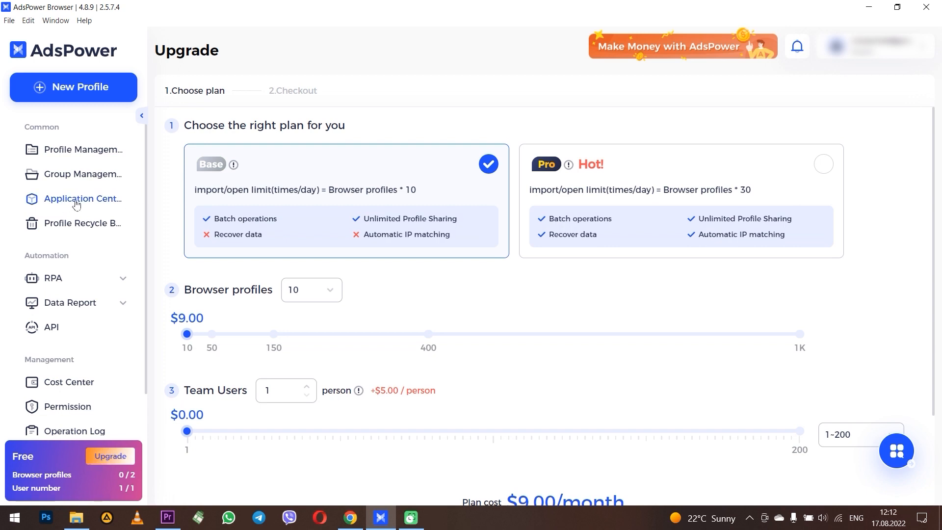
mouse_move(83, 228)
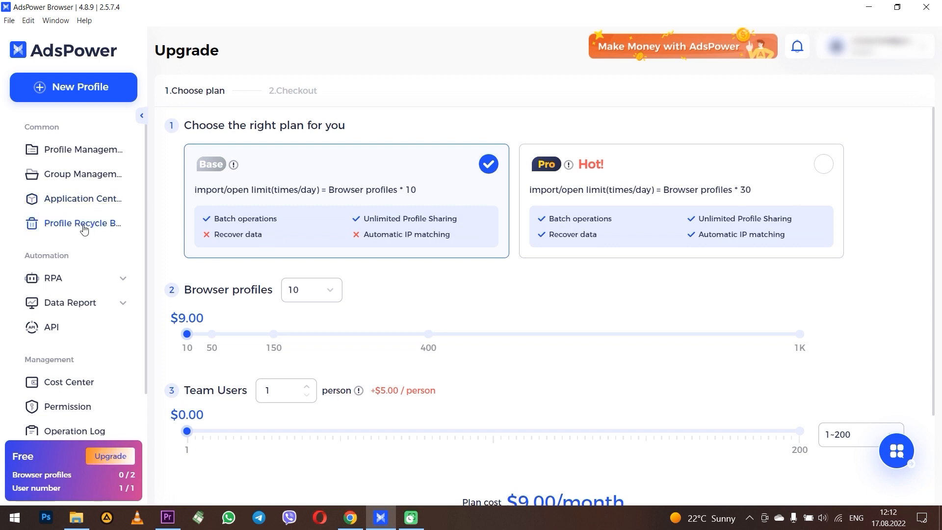
left_click(83, 223)
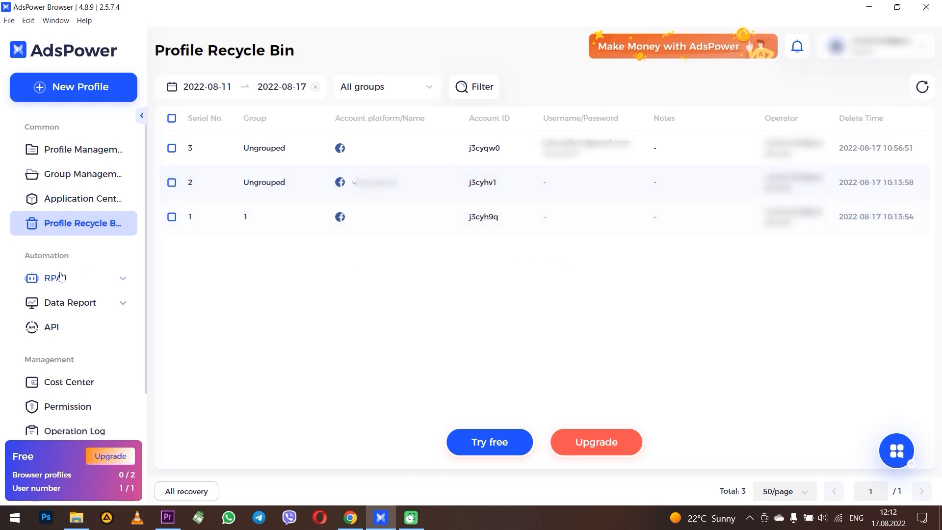
left_click(53, 277)
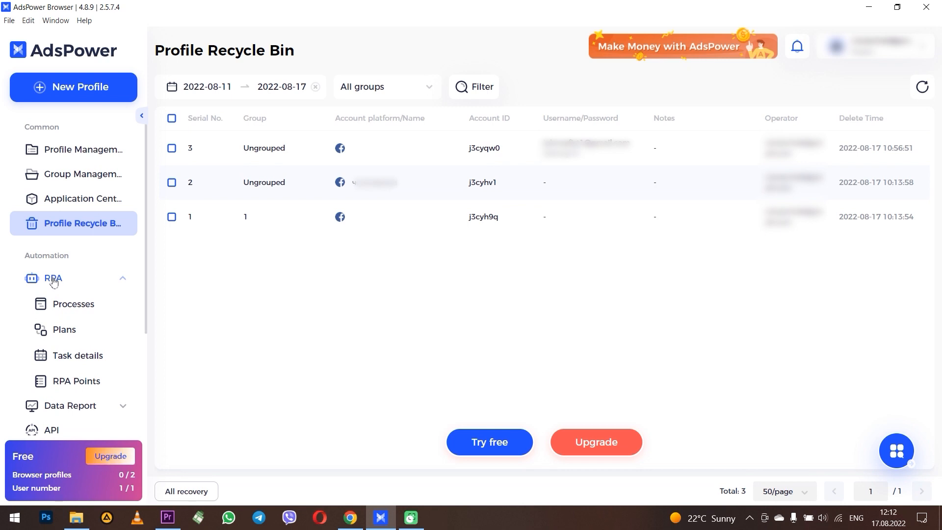
Browse the RPA process templates and new task flow form, then view the empty Plans page
left_click(72, 304)
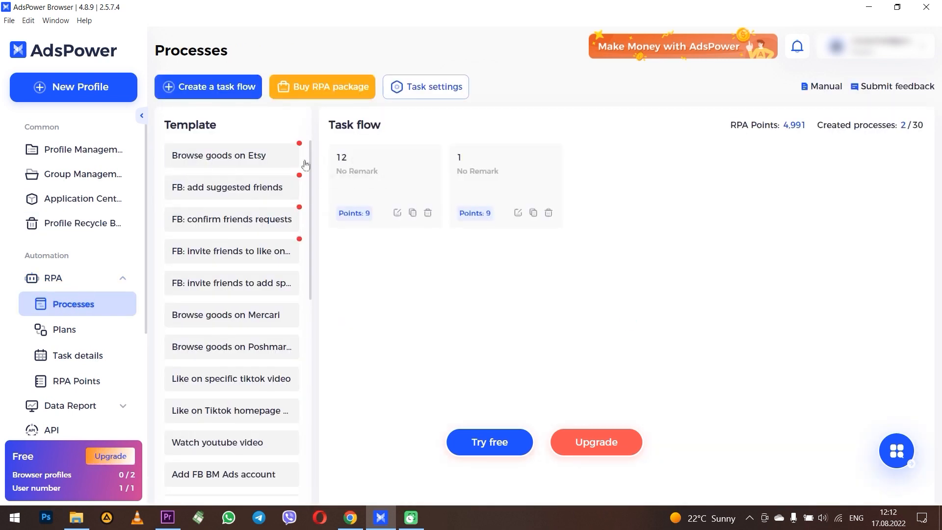
mouse_move(543, 265)
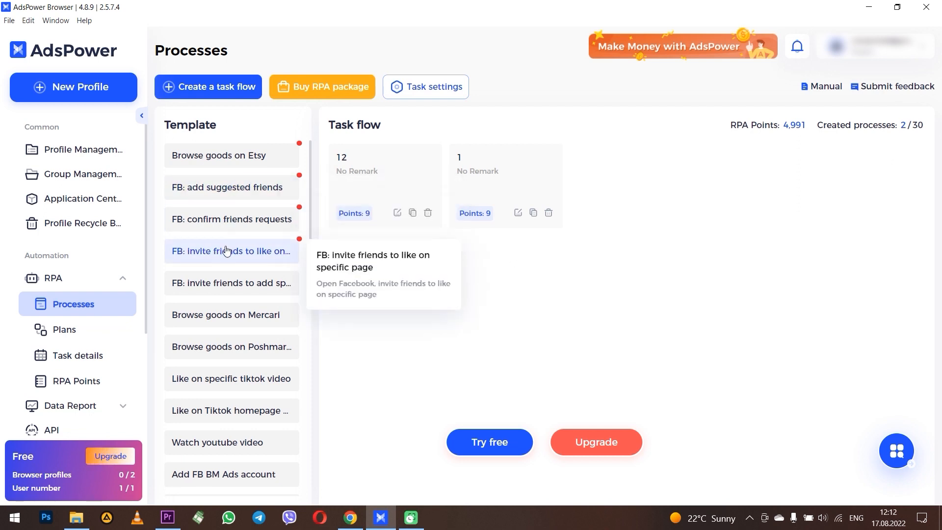
mouse_move(230, 283)
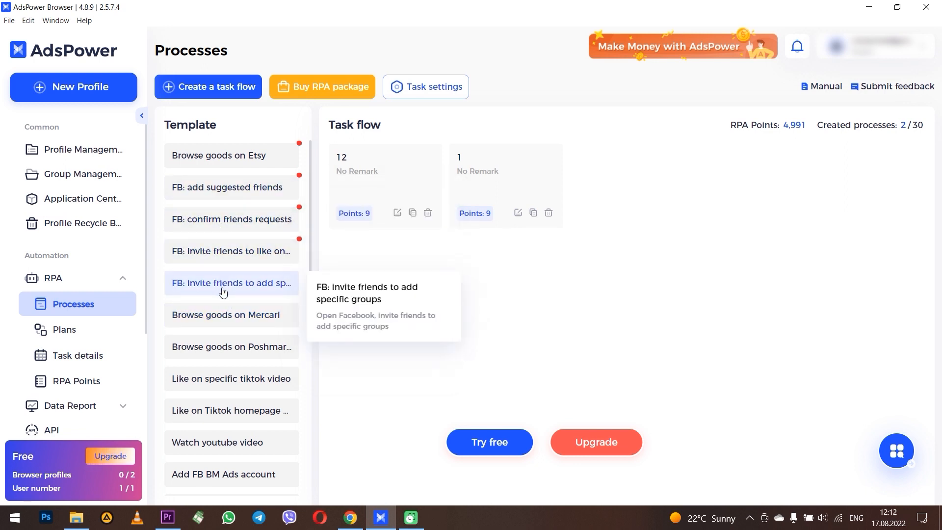
scroll("down", 3)
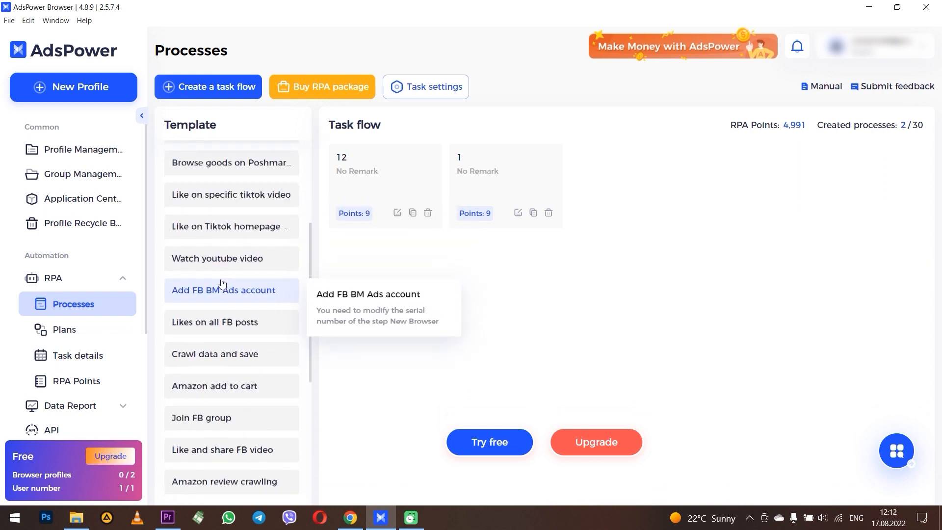
scroll("down", 3)
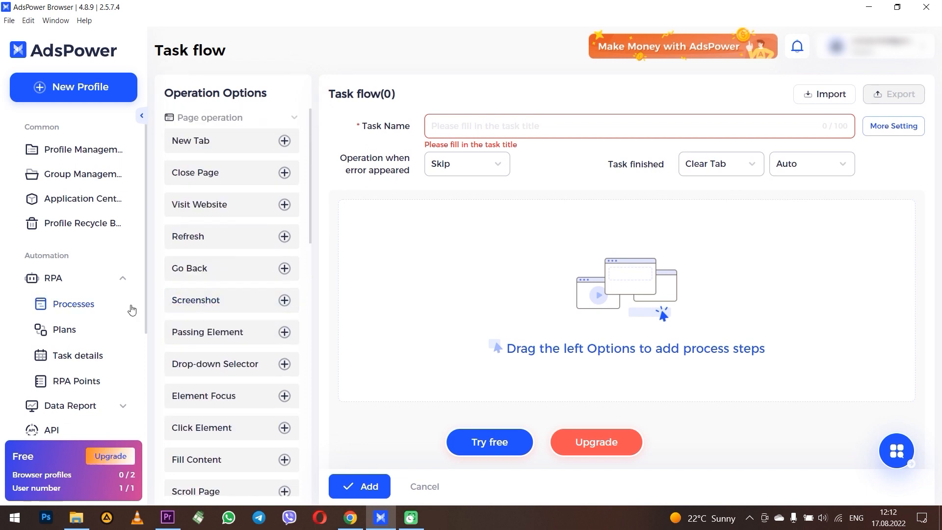
left_click(64, 330)
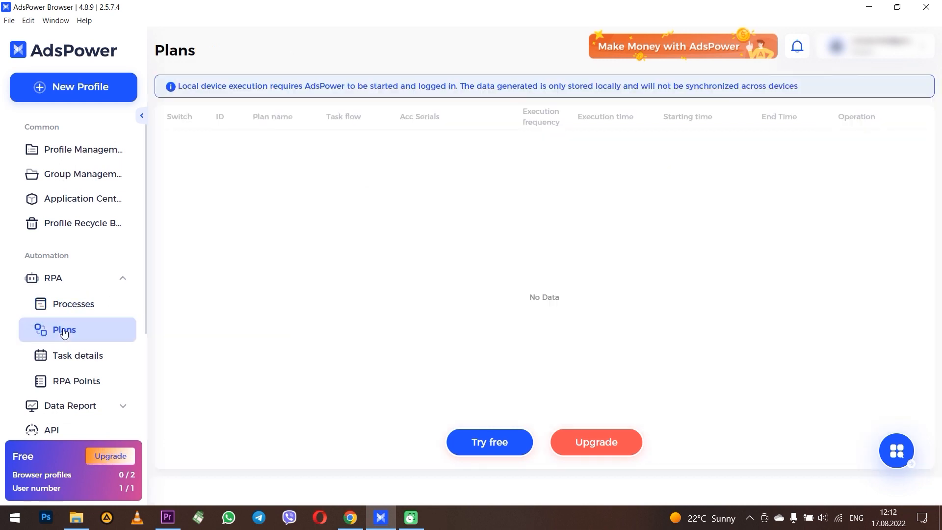
Show RPA Task details with the completed run on profile j3cyqw0
left_click(77, 355)
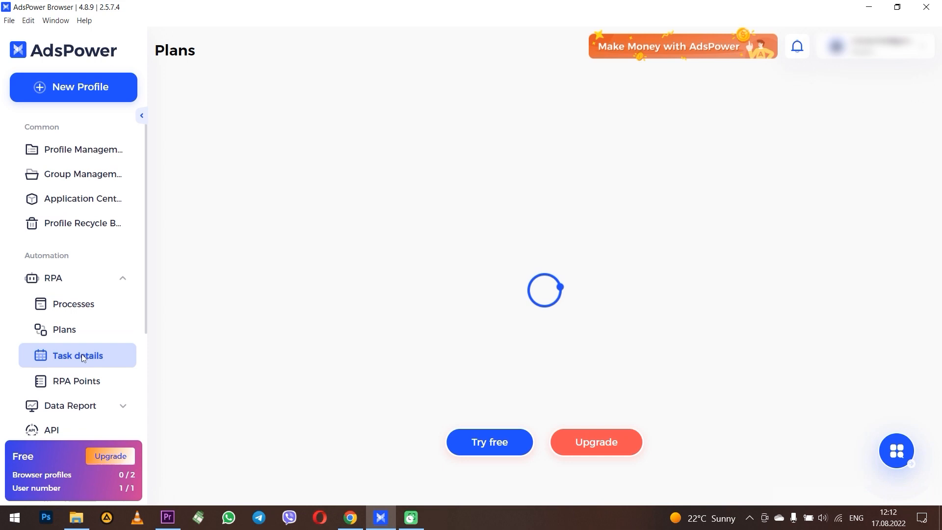
left_click(77, 355)
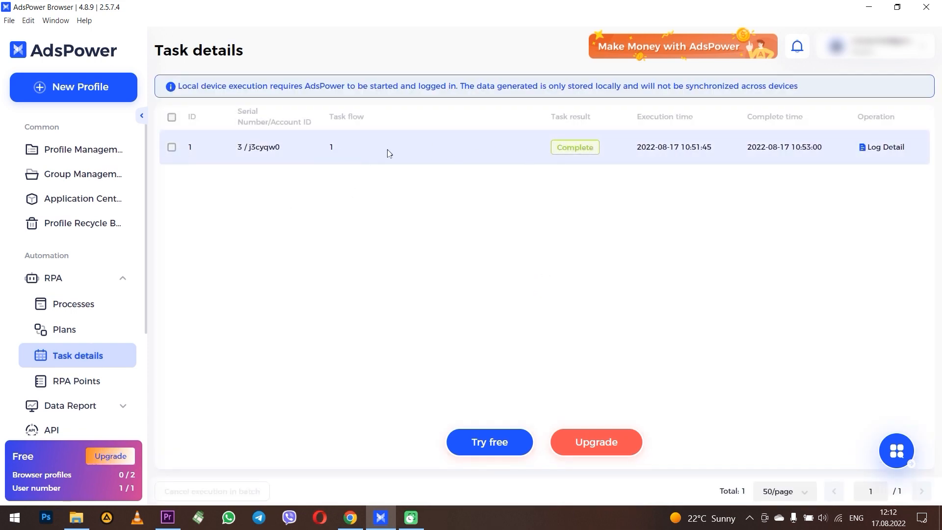
mouse_move(575, 138)
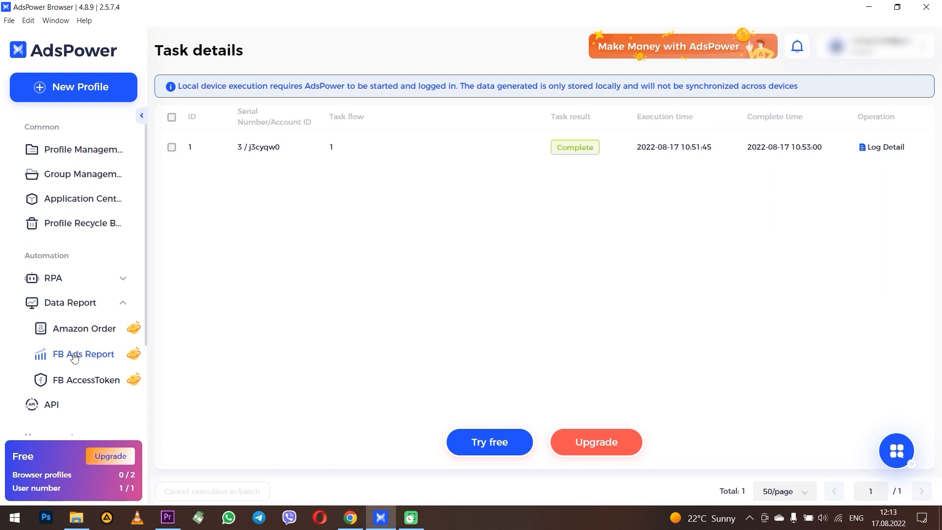
mouse_move(83, 329)
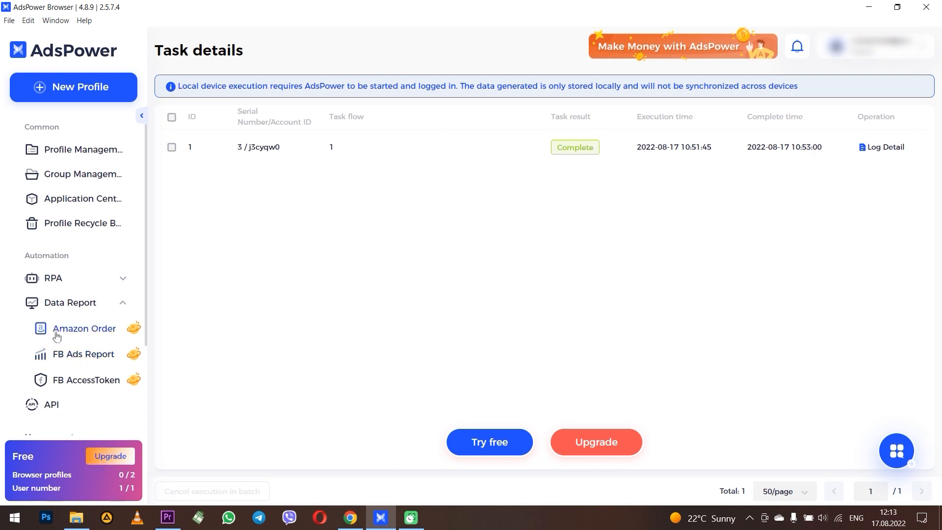
mouse_move(100, 343)
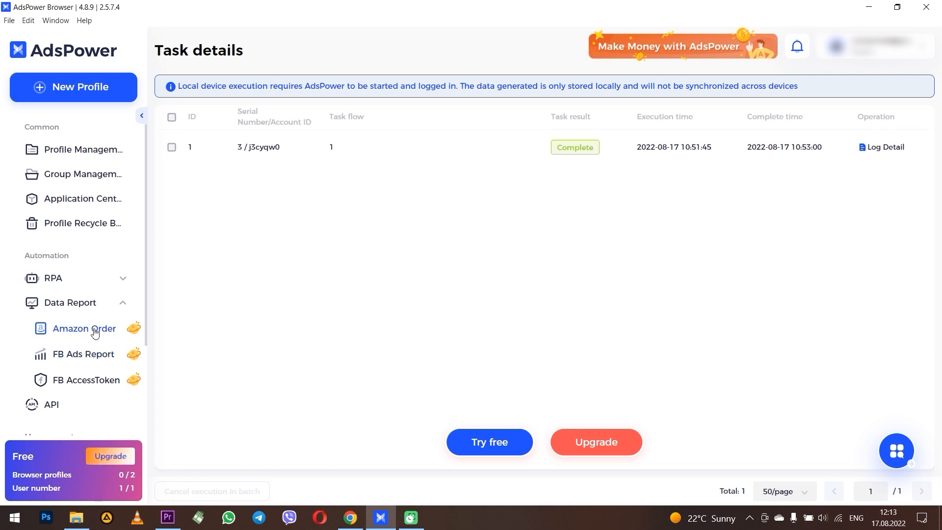
scroll("down", 3)
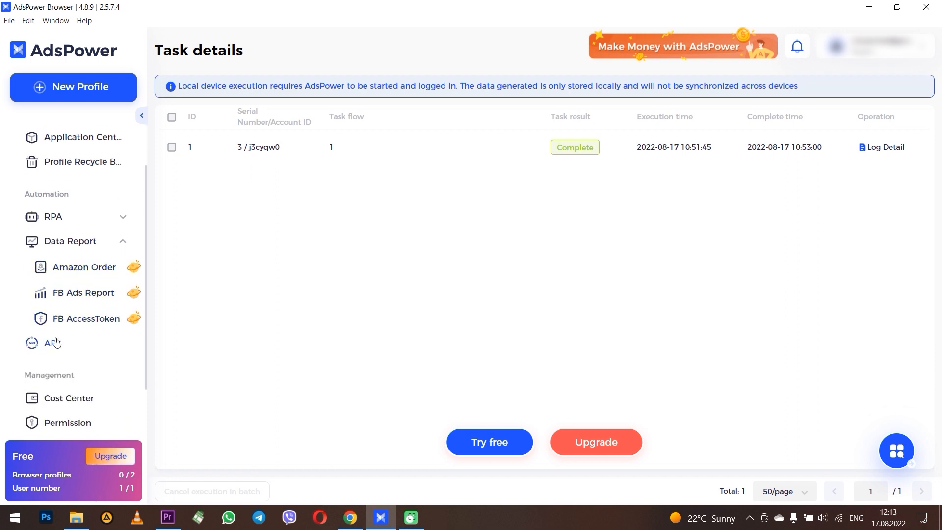
Open the Local API settings page and select its introduction text
left_click(52, 343)
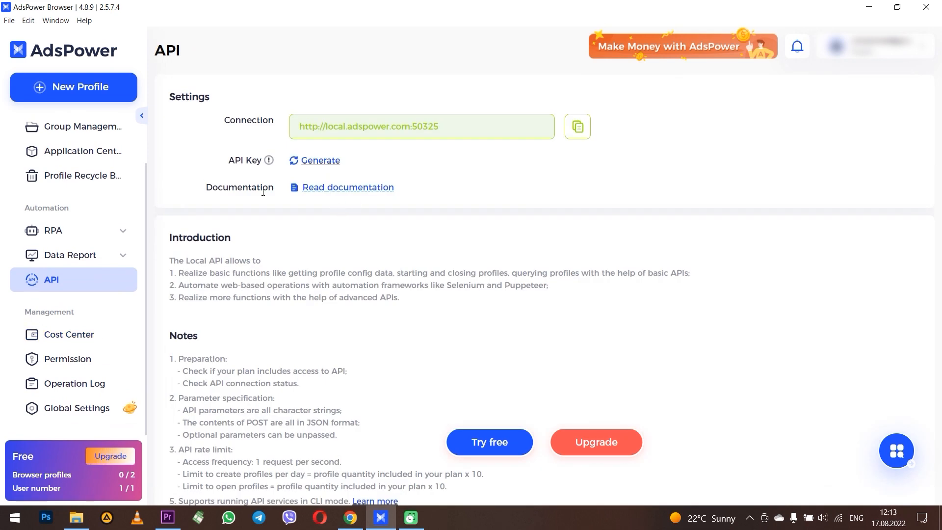
mouse_move(242, 235)
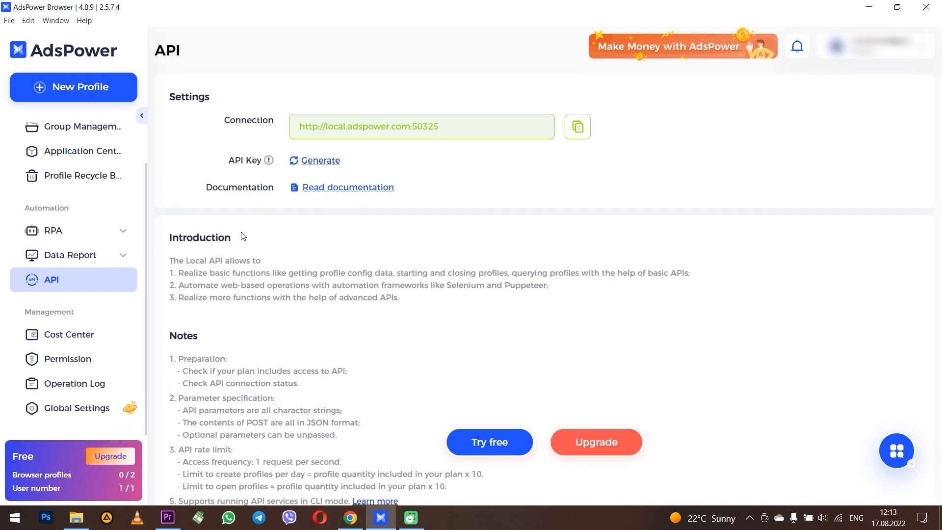
left_click_drag(170, 243, 358, 269)
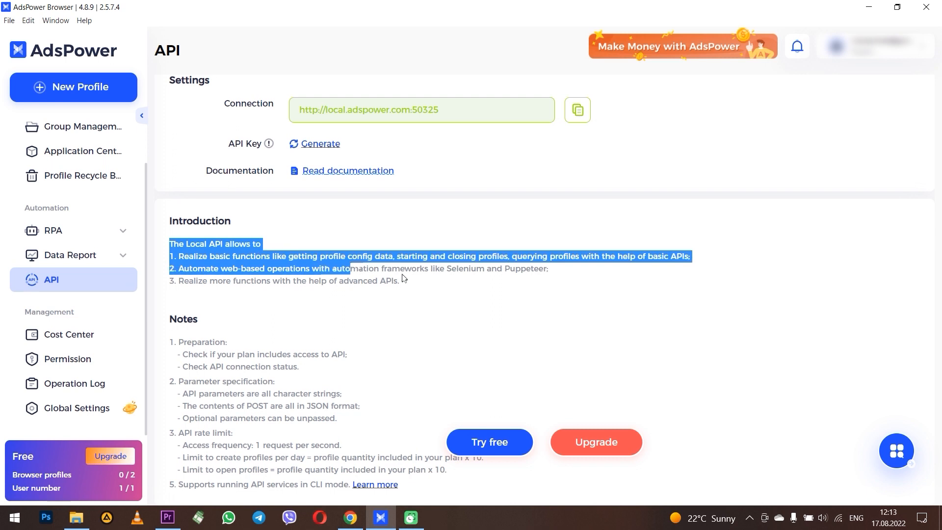
left_click_drag(402, 277, 353, 445)
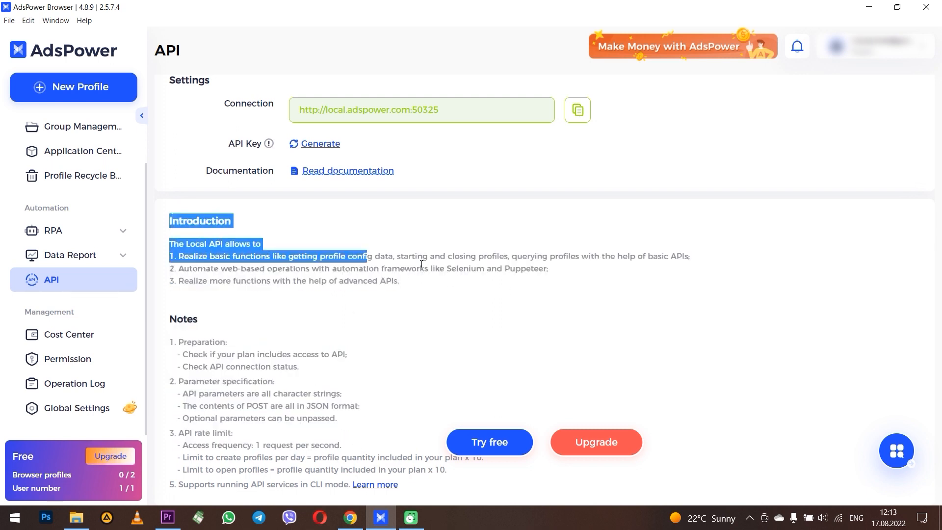
View Cost Center and Permission, cancel a new user group, then show the Operation Log
left_click(69, 334)
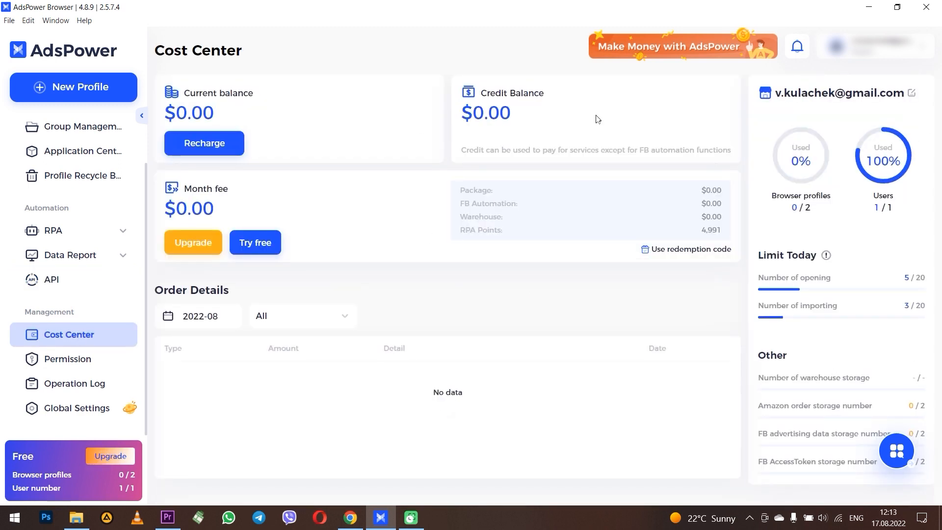
left_click(67, 358)
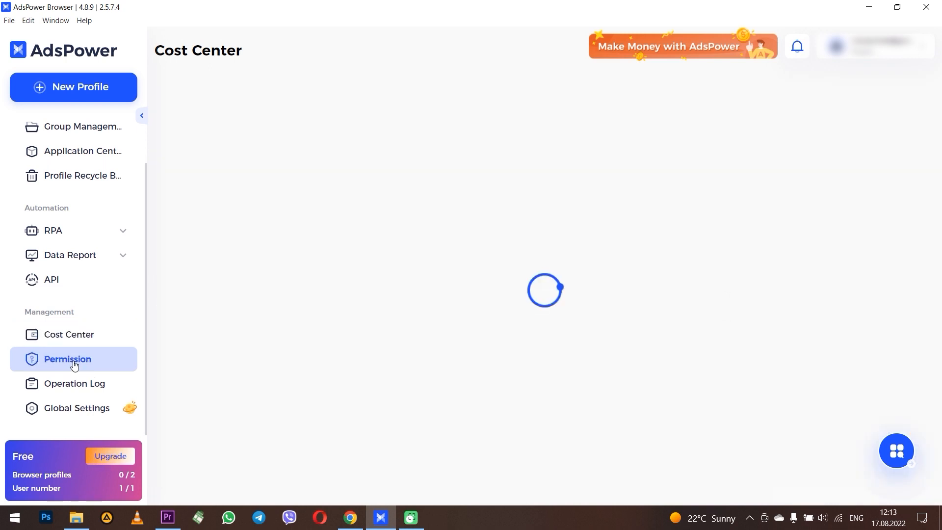
left_click(67, 359)
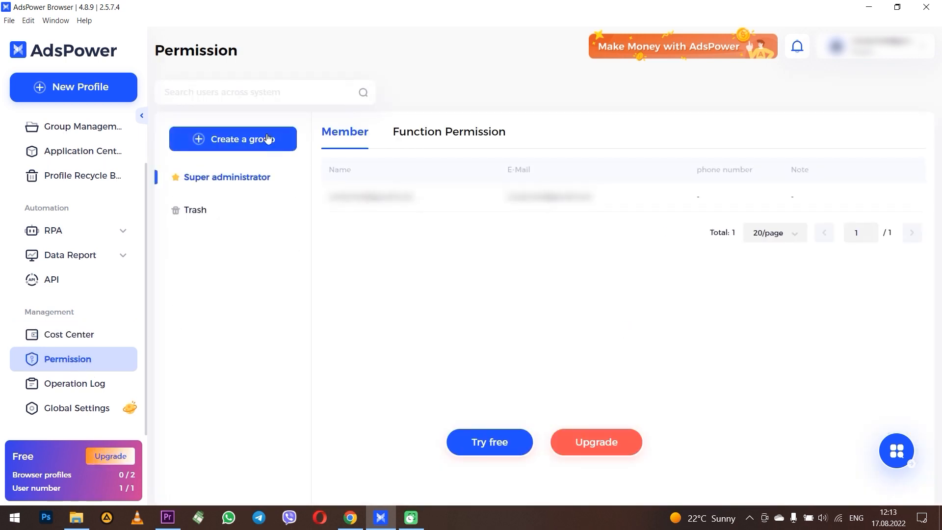
left_click(232, 139)
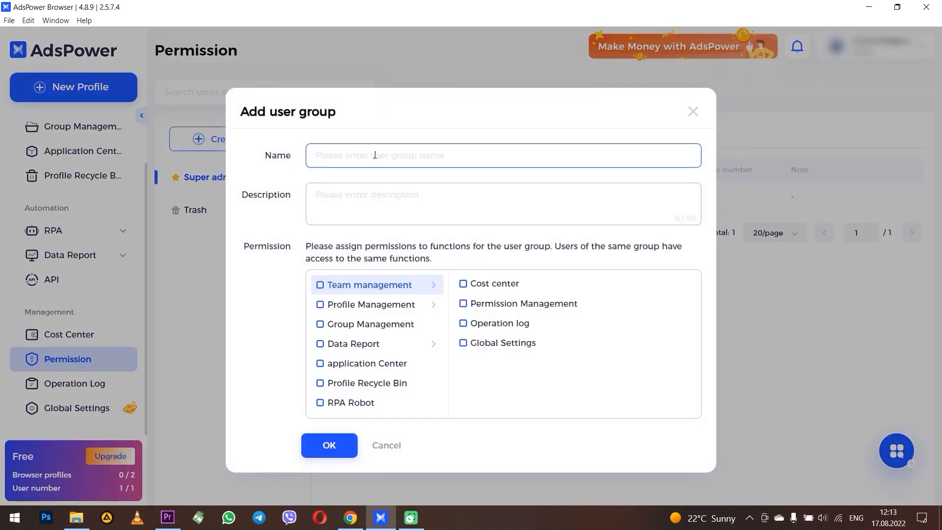
left_click(319, 324)
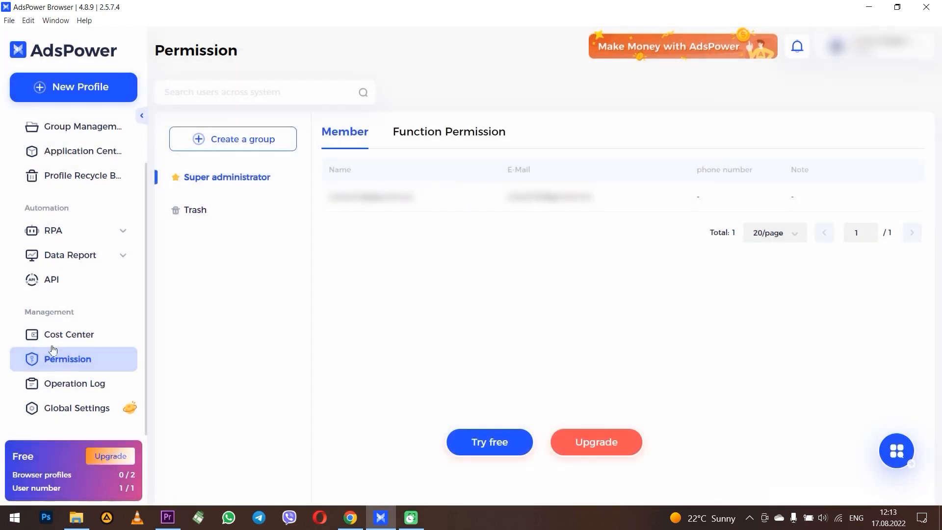
left_click(75, 384)
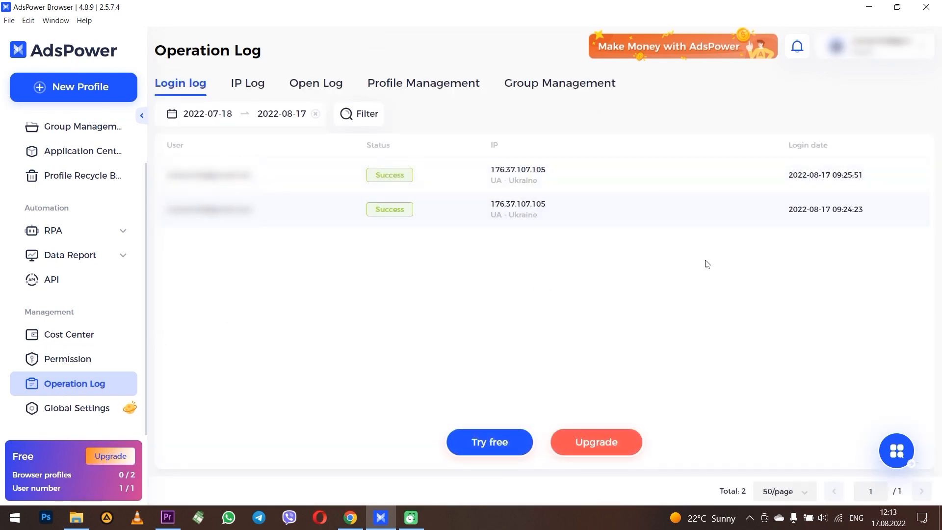
mouse_move(222, 403)
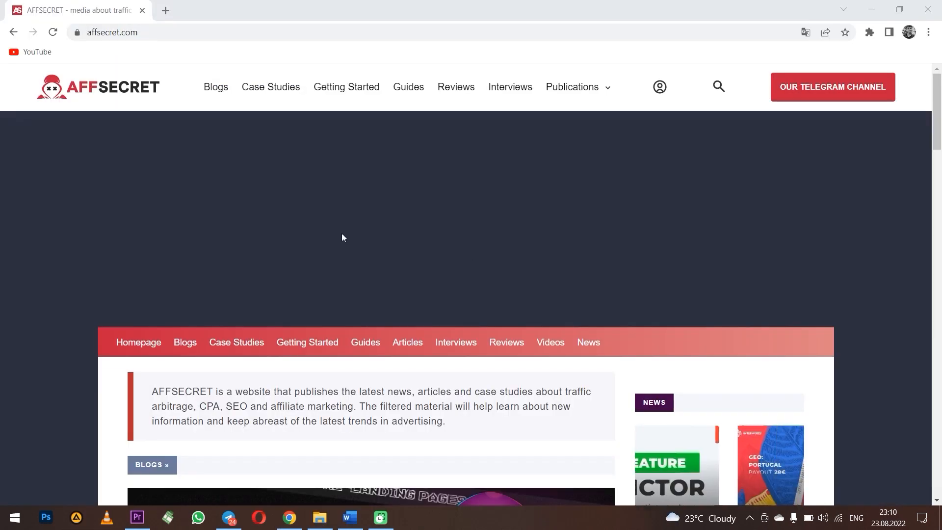
Scroll the affsecret.com homepage and open its Case Studies article listing
scroll("down", 3)
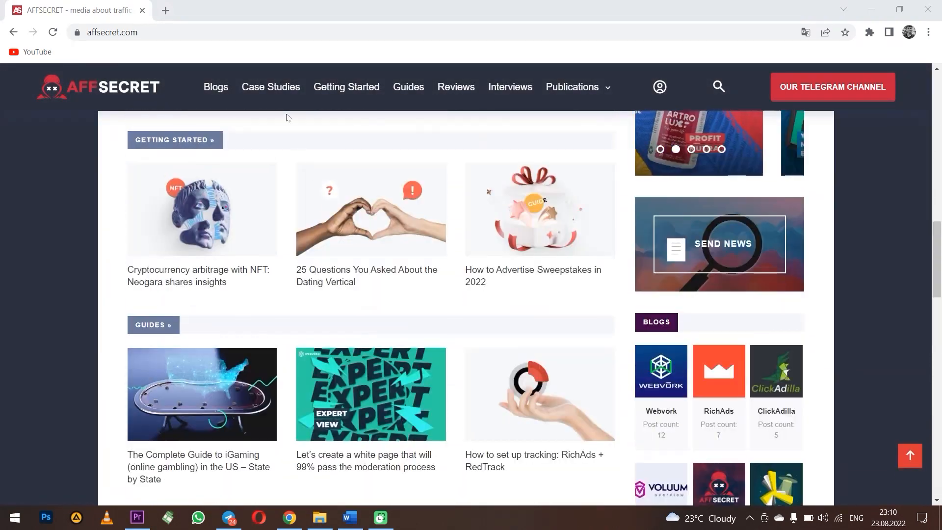
left_click(270, 86)
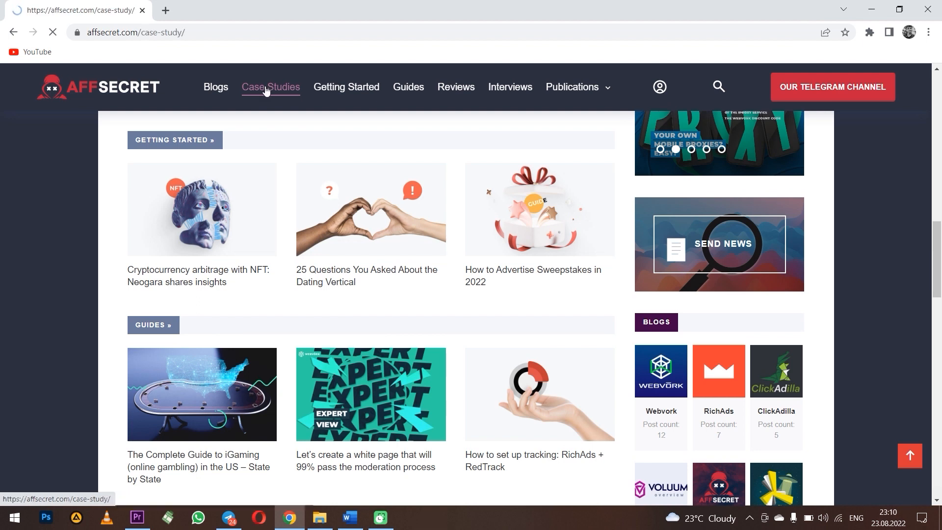
left_click(271, 87)
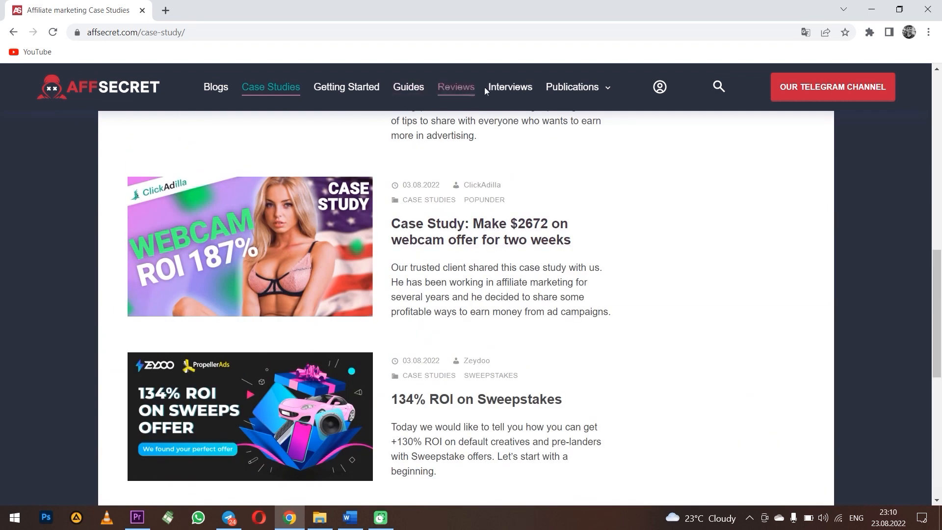
left_click(510, 86)
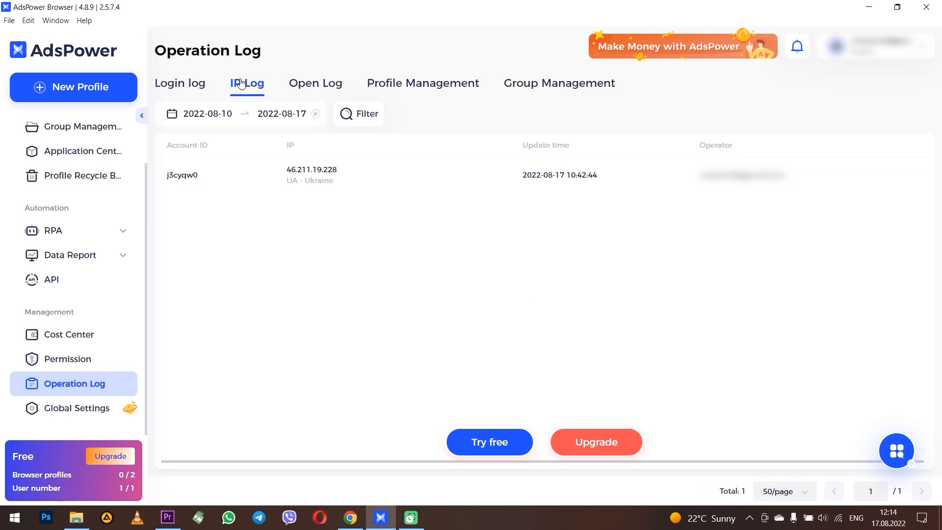
mouse_move(292, 283)
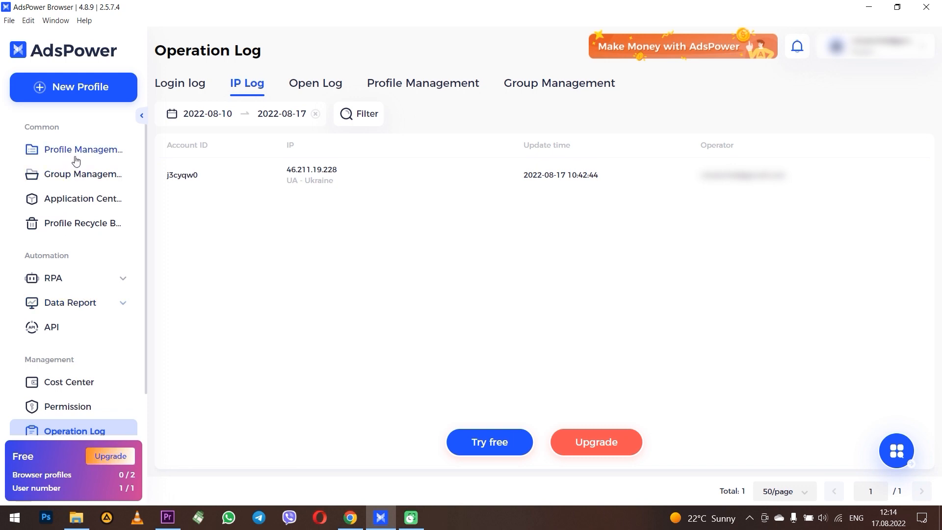
Start a new browser profile from the AdsPower sidebar
left_click(74, 87)
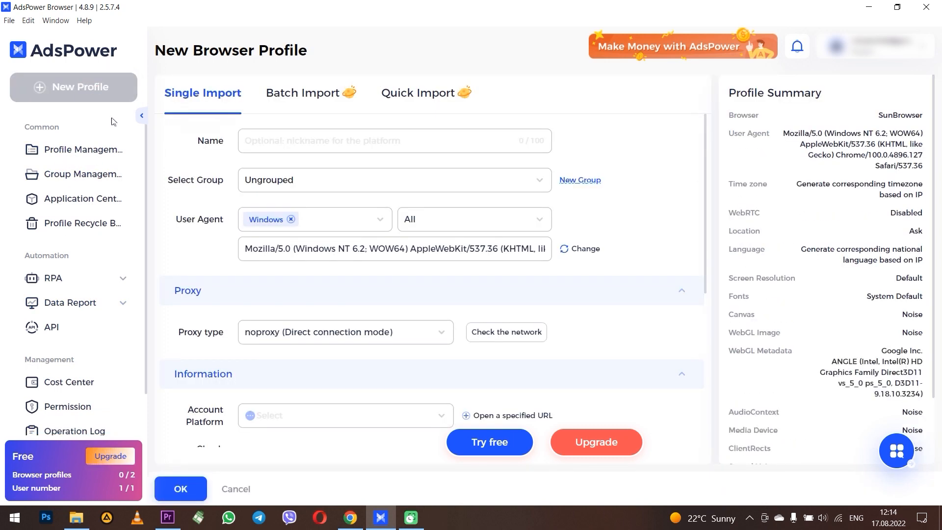
mouse_move(860, 394)
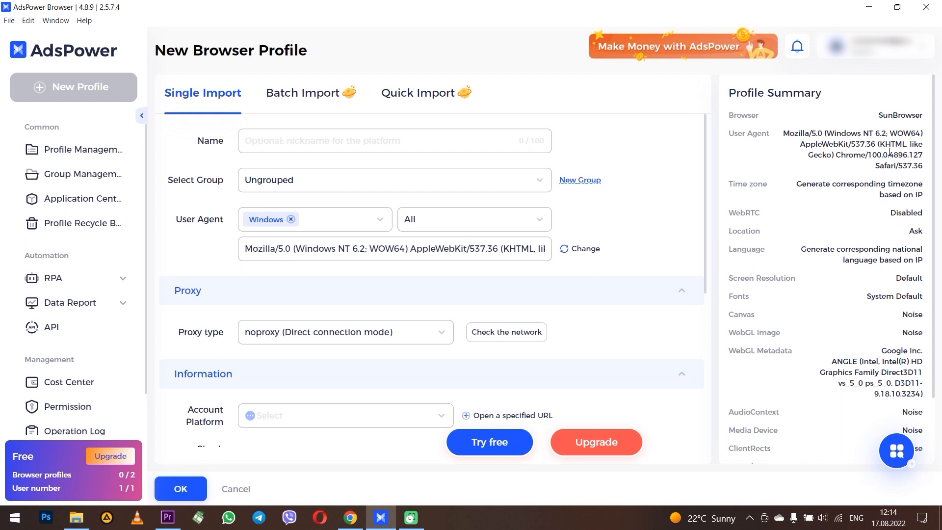
Name the profile 'Log 1' in group 1 and generate a new Windows user agent
left_click(395, 140)
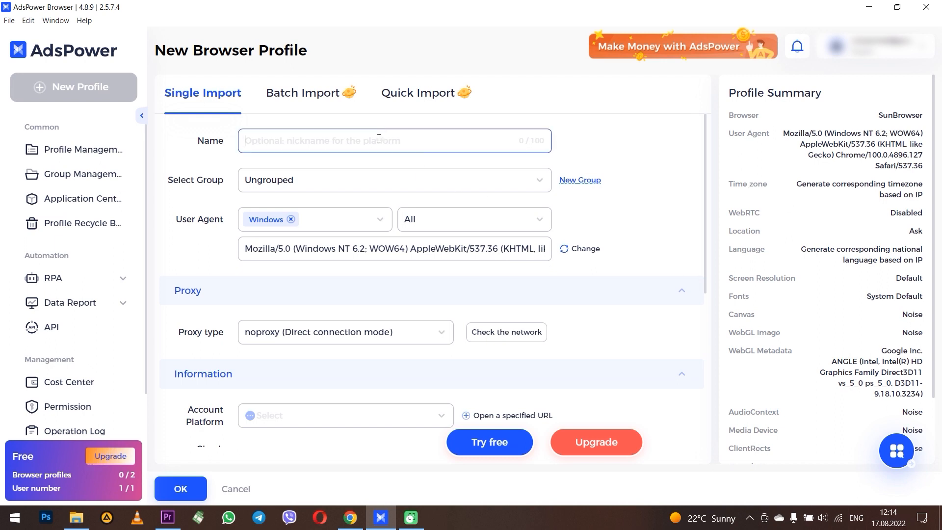
type("Log 1")
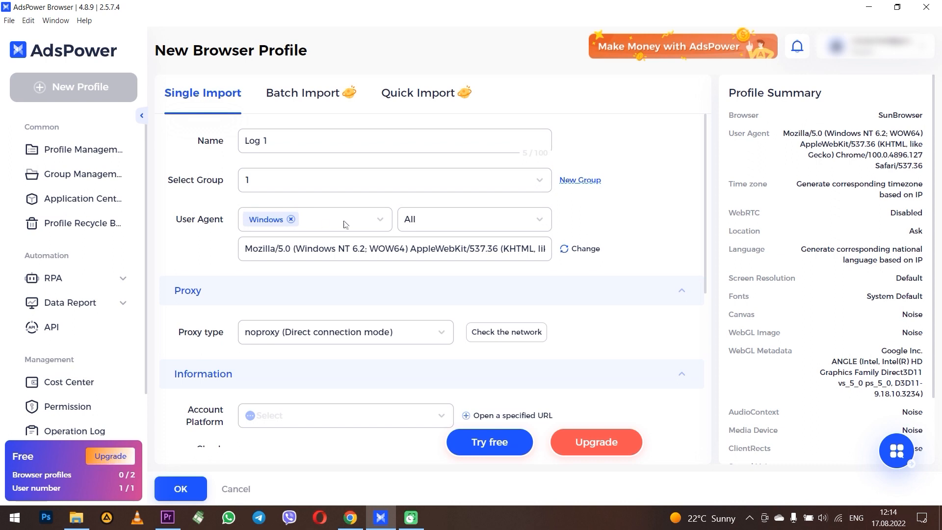
left_click(313, 218)
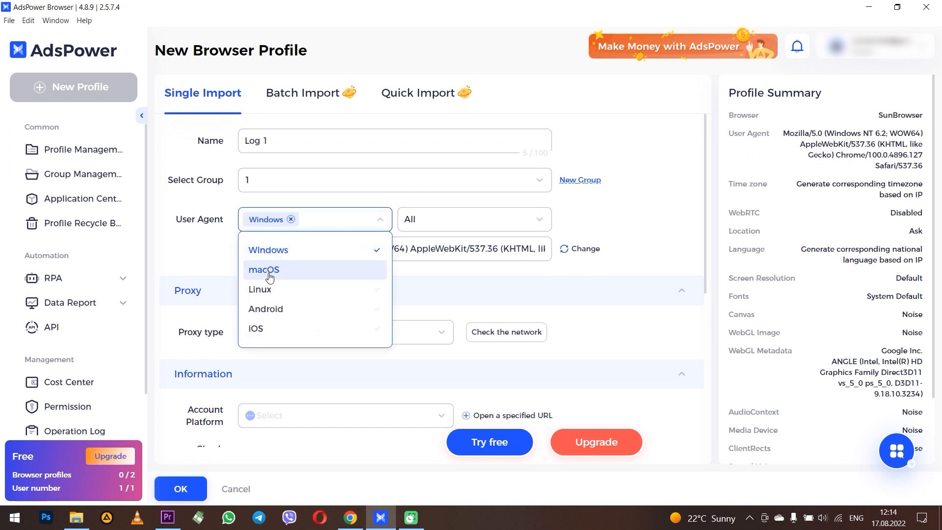
left_click(263, 269)
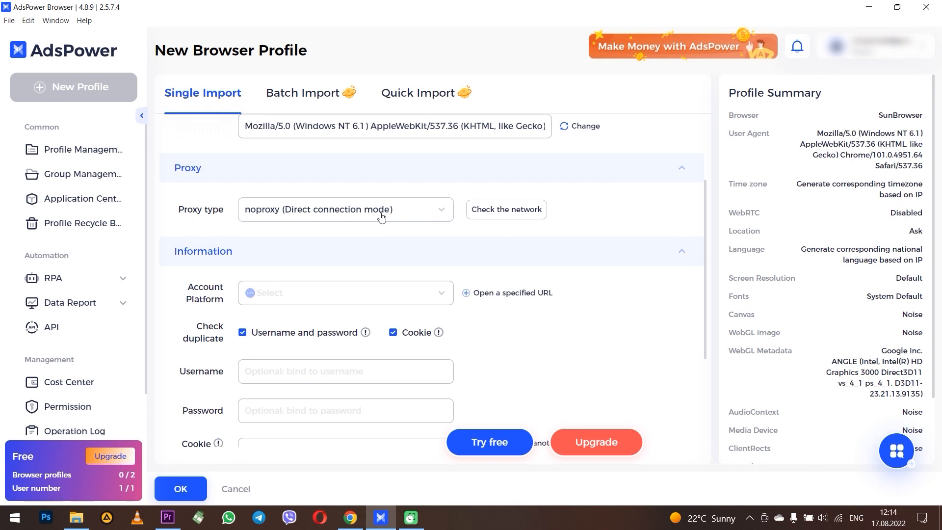
left_click(345, 209)
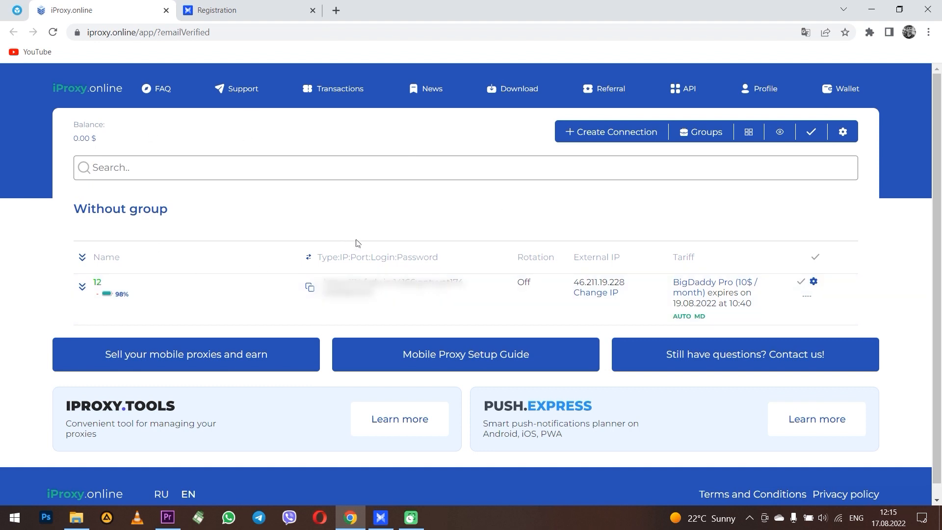
mouse_move(520, 236)
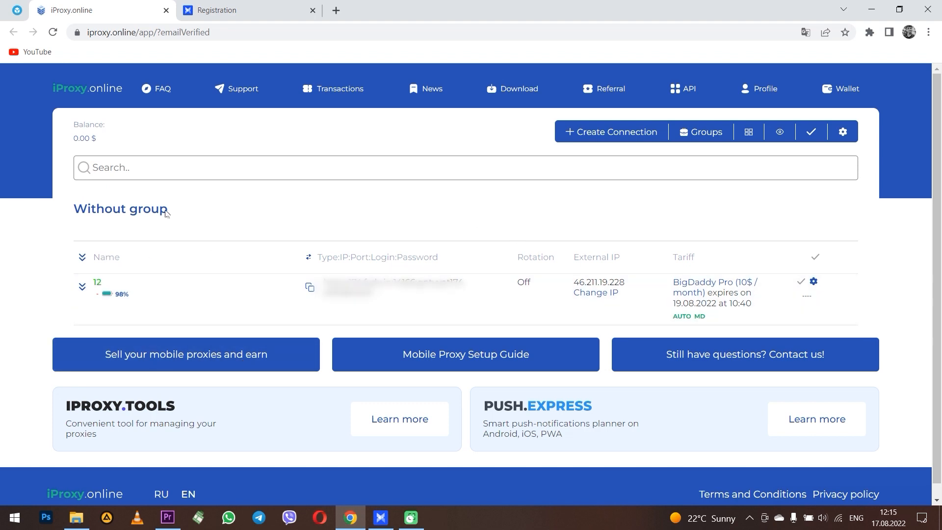
mouse_move(241, 260)
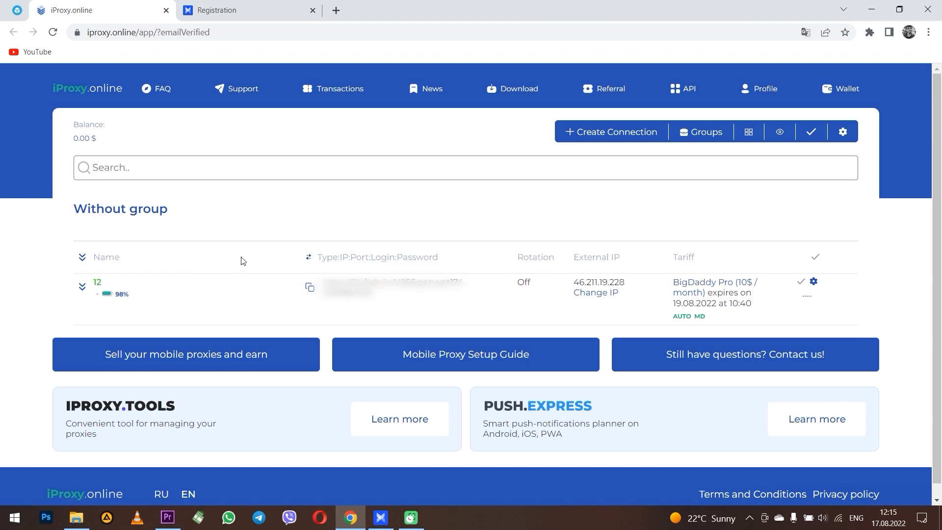
View the iProxy.online connection's IP, port, login and password details
left_click(249, 10)
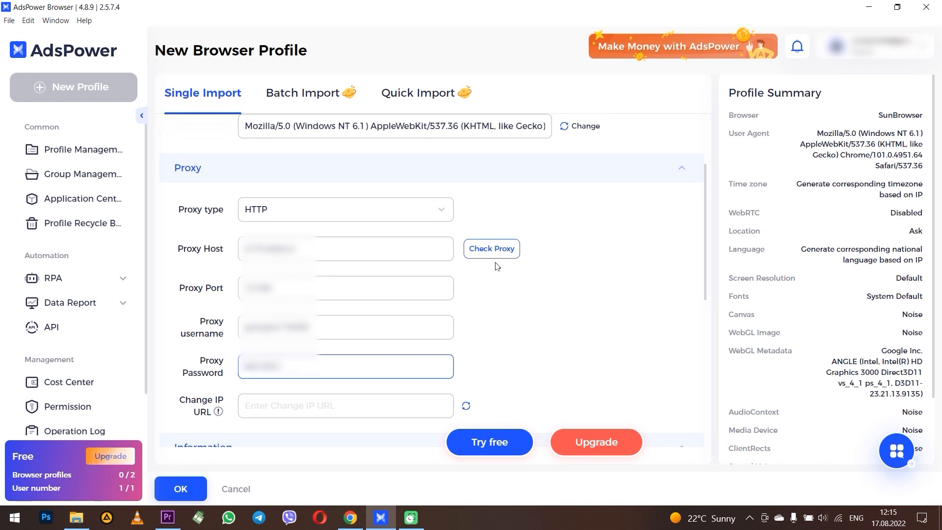
Verify the HTTP proxy passes, set account platform to facebook.com, and save profile Log 1
left_click(491, 248)
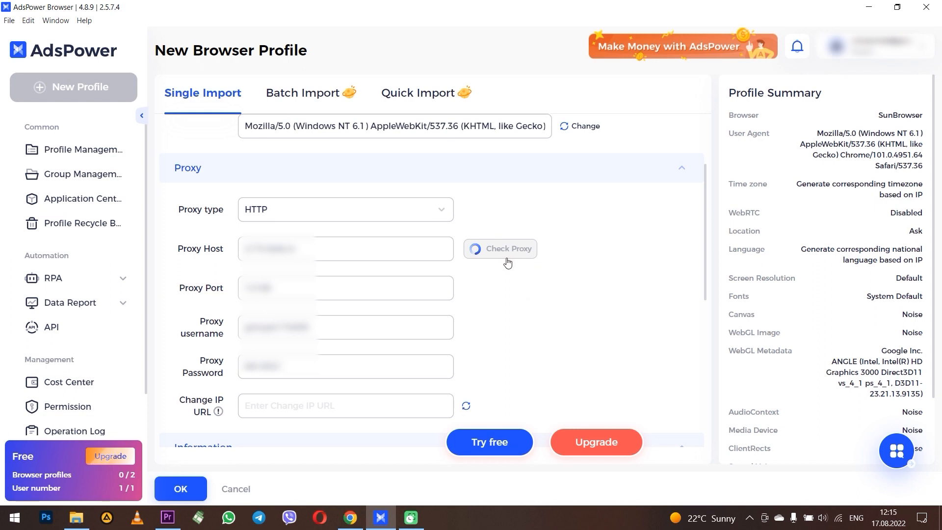
left_click(499, 248)
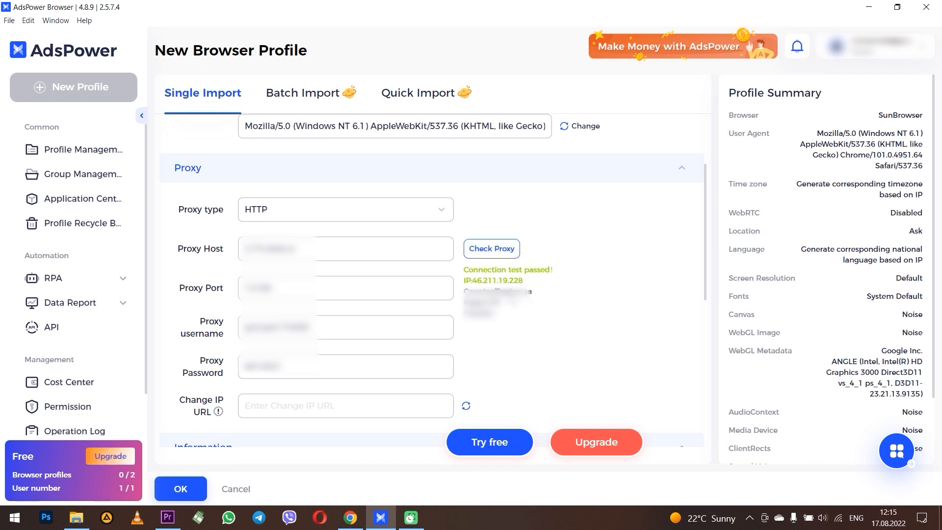
scroll("down", 3)
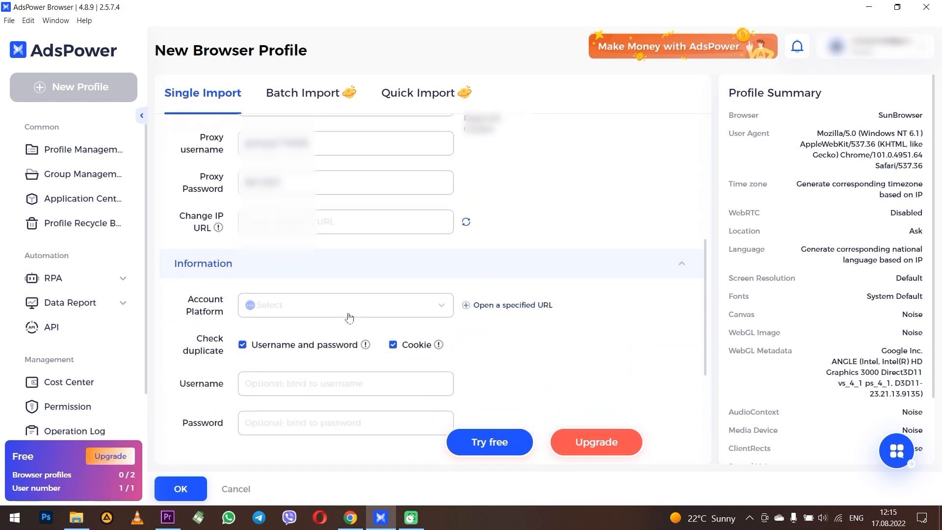
left_click(345, 305)
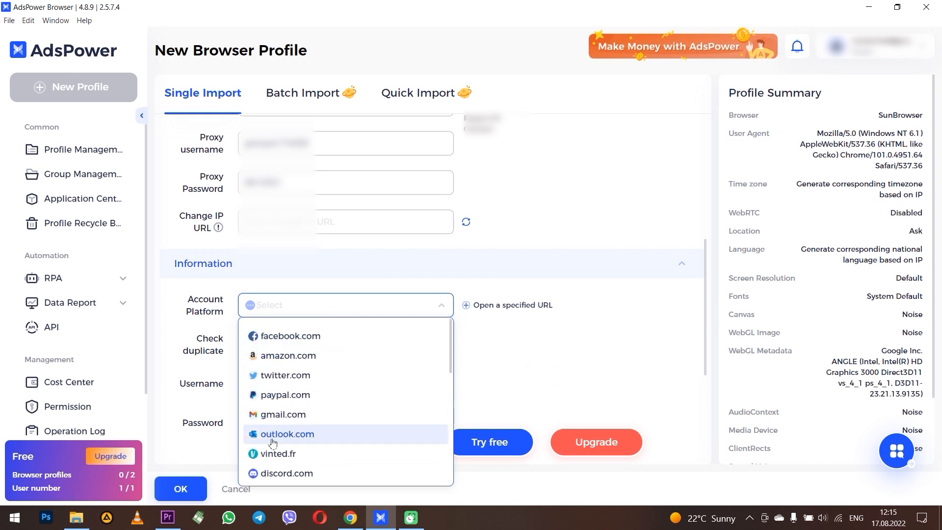
mouse_move(290, 335)
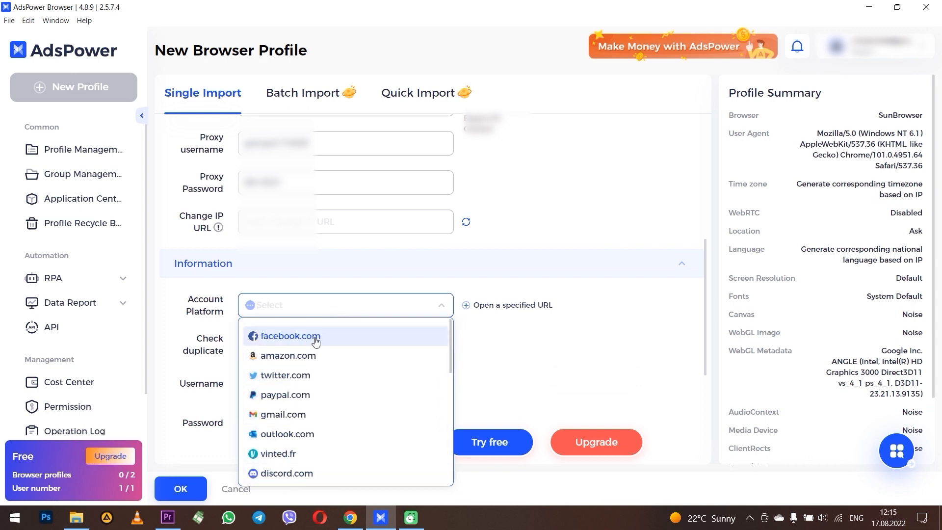
left_click(290, 336)
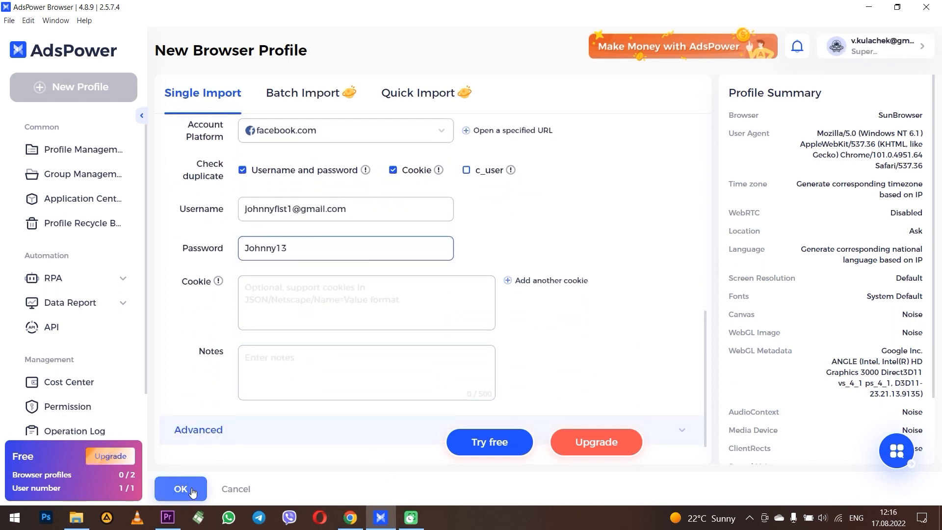
left_click(181, 489)
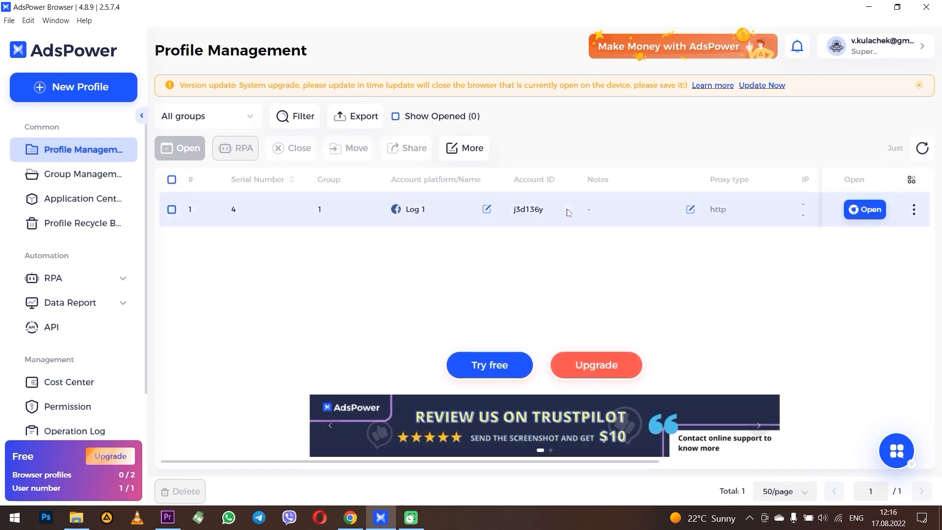
Open the Log 1 profile's browser from its Profile Management row
left_click(865, 209)
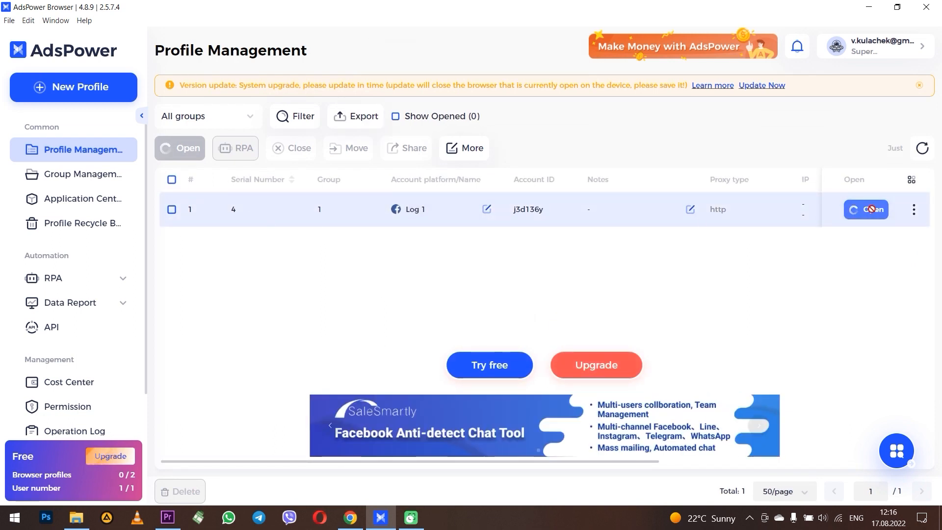
left_click(864, 209)
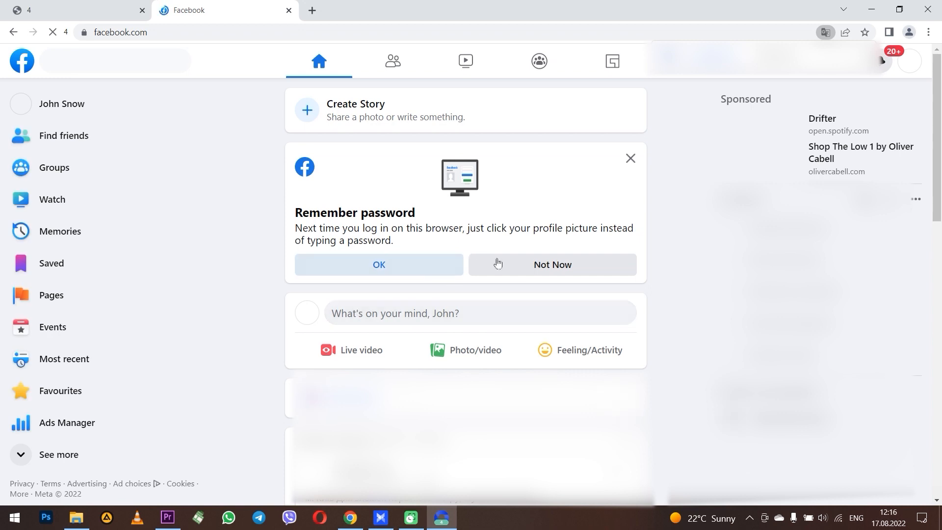
Decline Facebook's password prompt and review Pixelscan's fingerprint consistency results
left_click(551, 265)
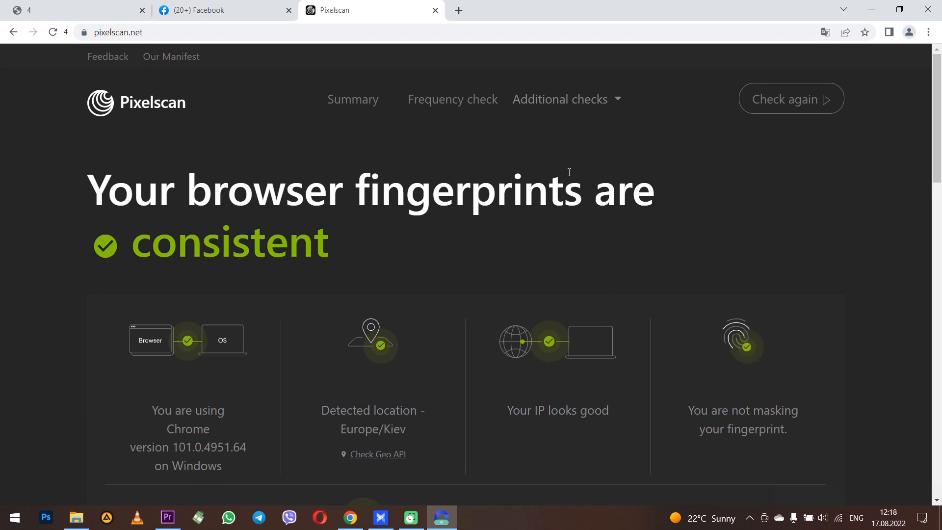
scroll("down", 3)
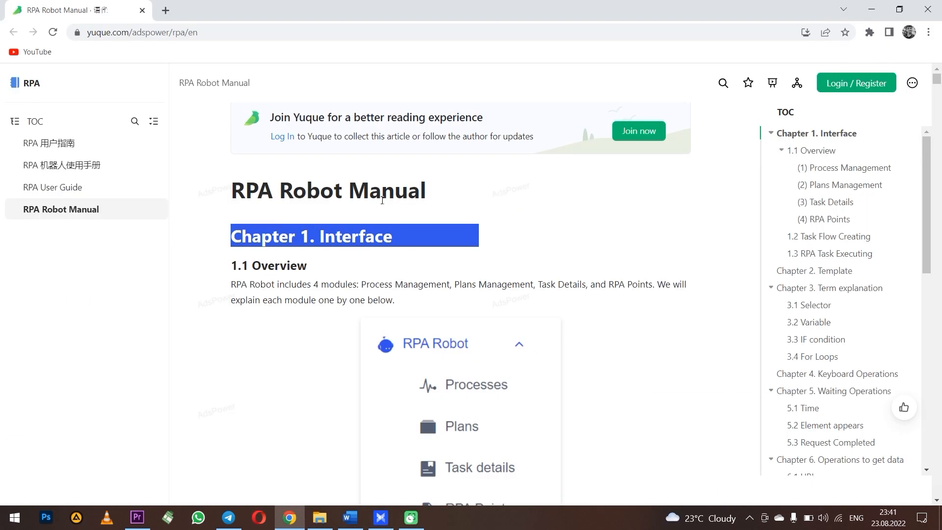
Scroll through the RPA manual's Chapter 1 overview, then return to AdsPower
scroll("down", 3)
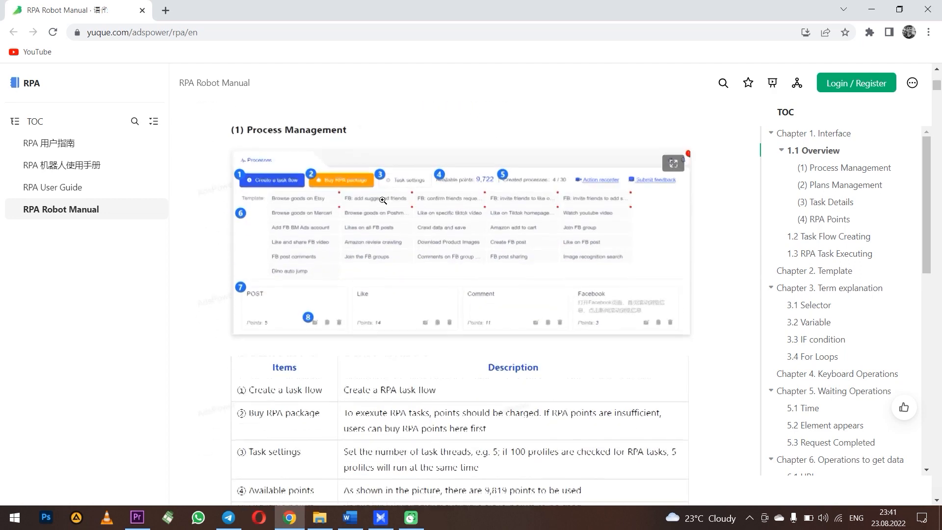
scroll("down", 3)
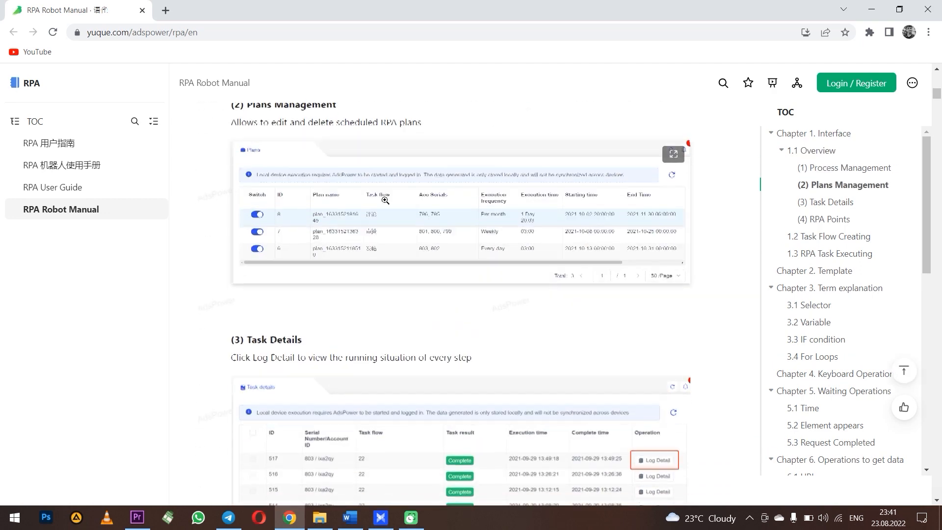
scroll("down", 3)
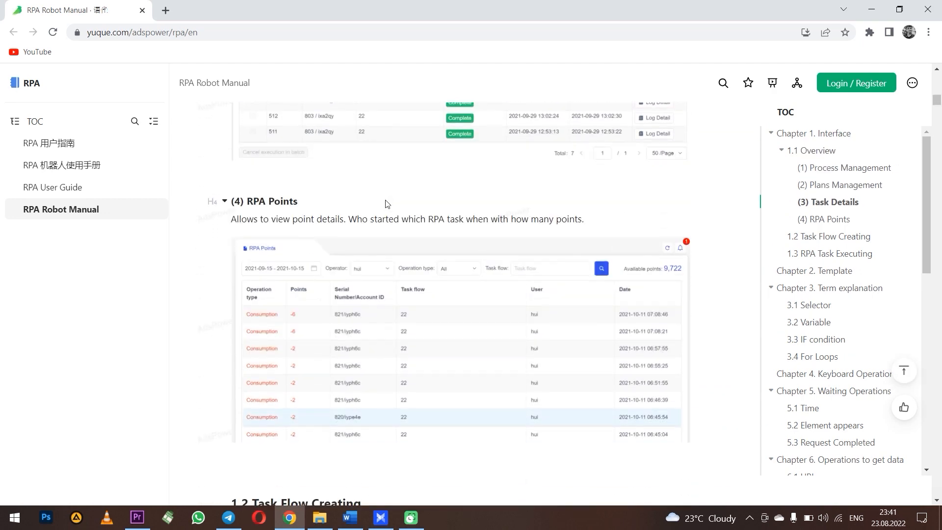
left_click(380, 517)
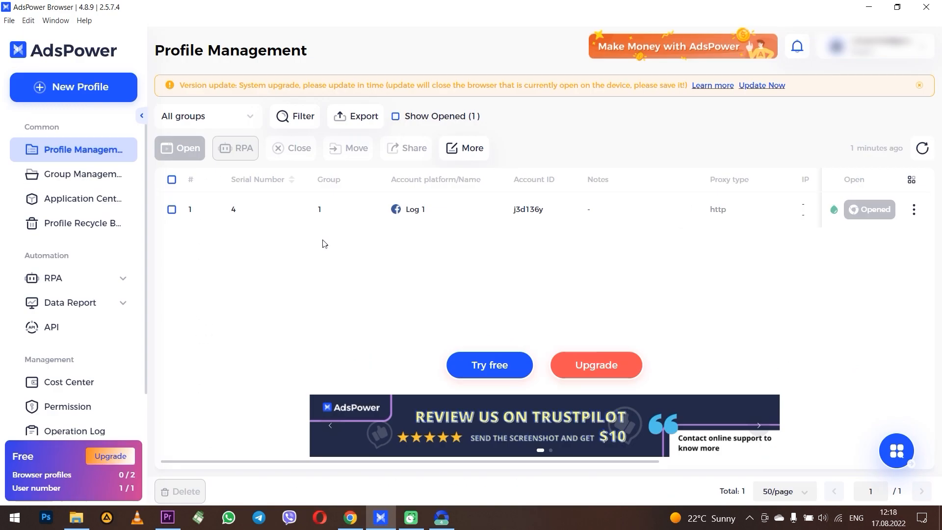
mouse_move(53, 278)
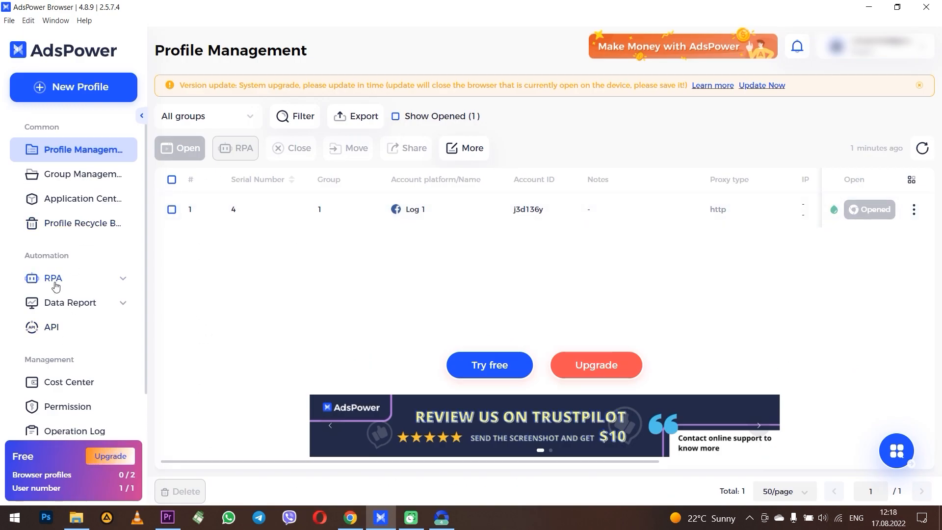
Add a task flow named 123 from the 'Likes on all FB posts' template
left_click(53, 277)
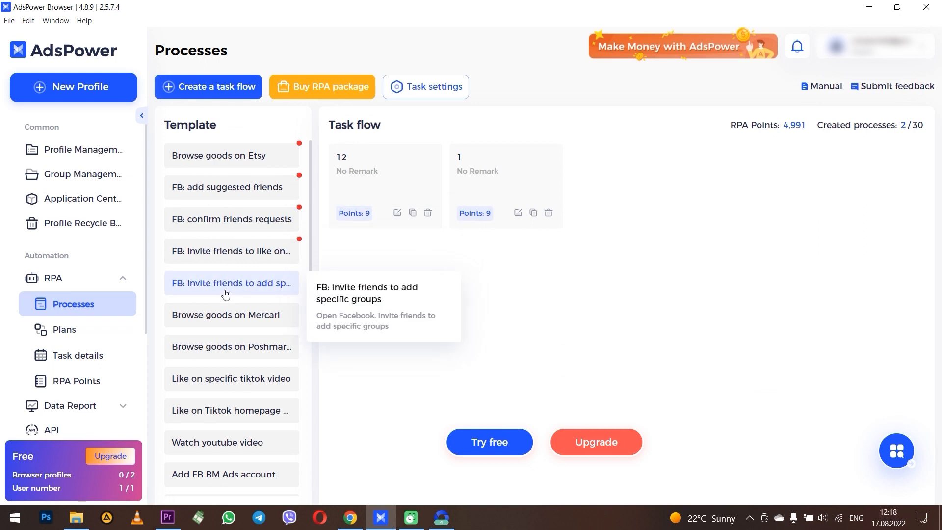
scroll("down", 3)
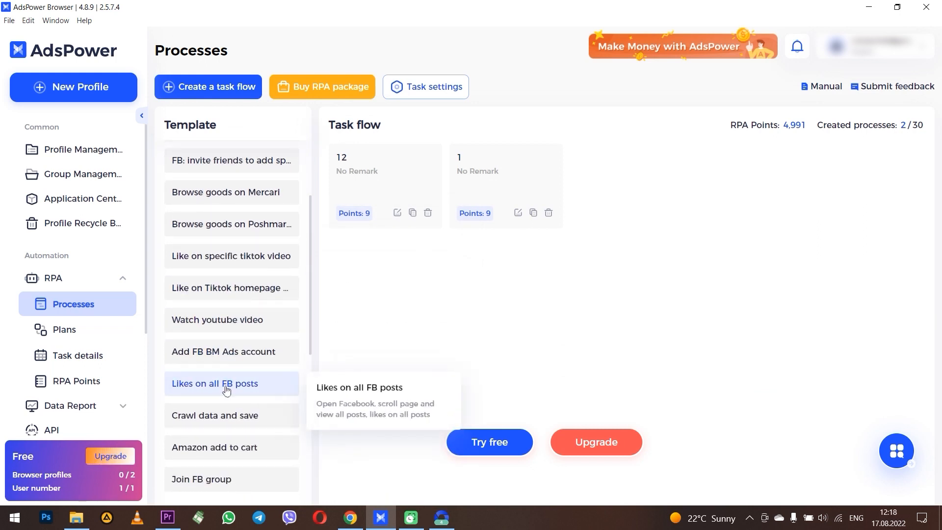
left_click(214, 384)
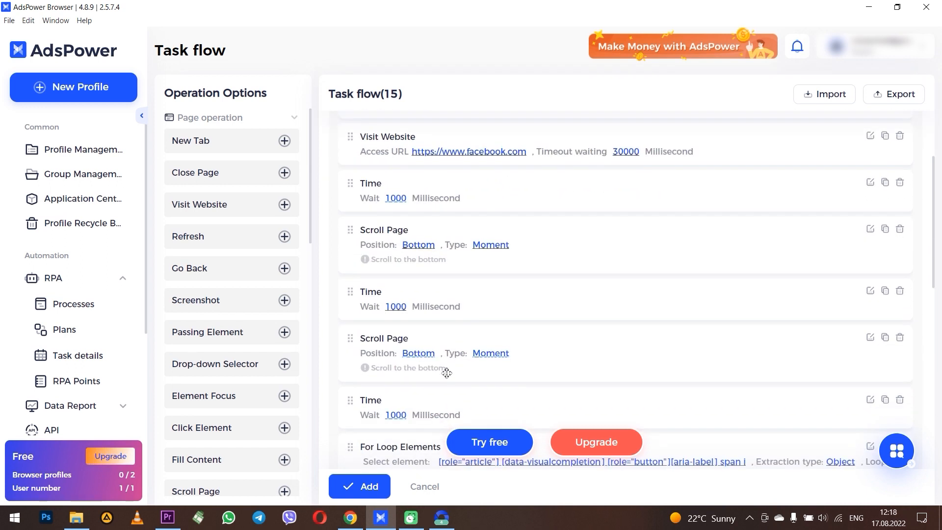
scroll("down", 3)
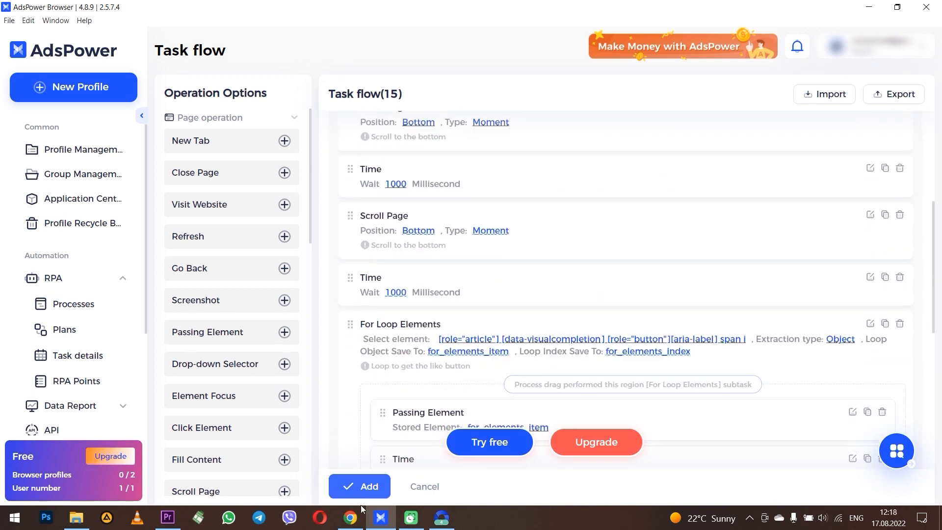
left_click(359, 486)
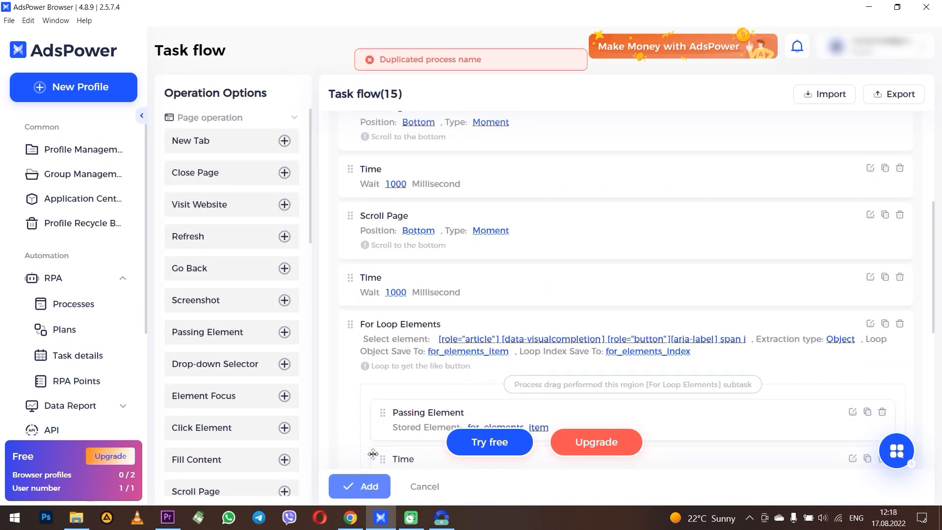
type("123")
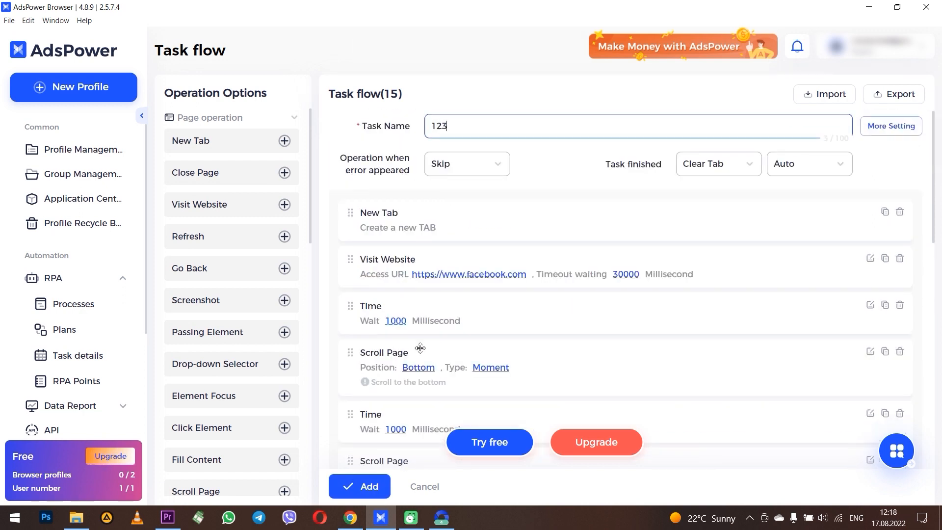
left_click(359, 487)
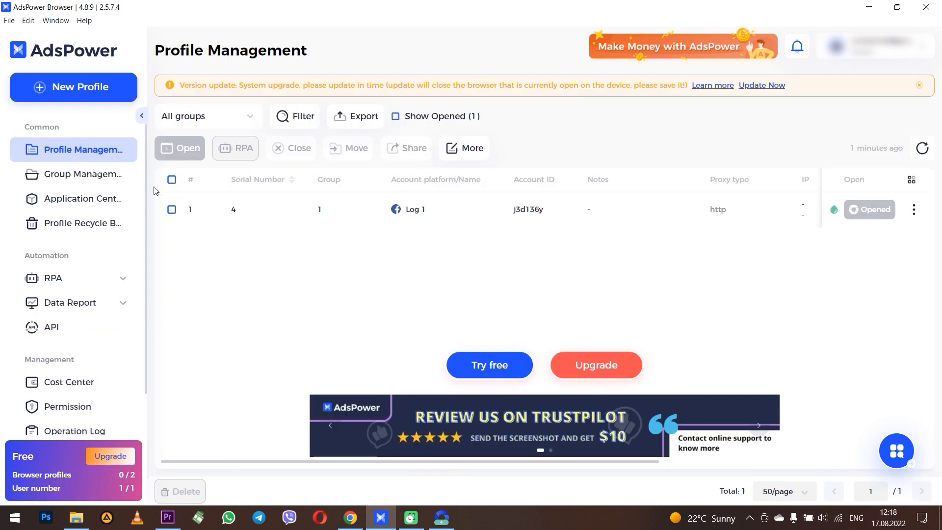
Select the Log 1 profile and run RPA process 123 on it
left_click(172, 180)
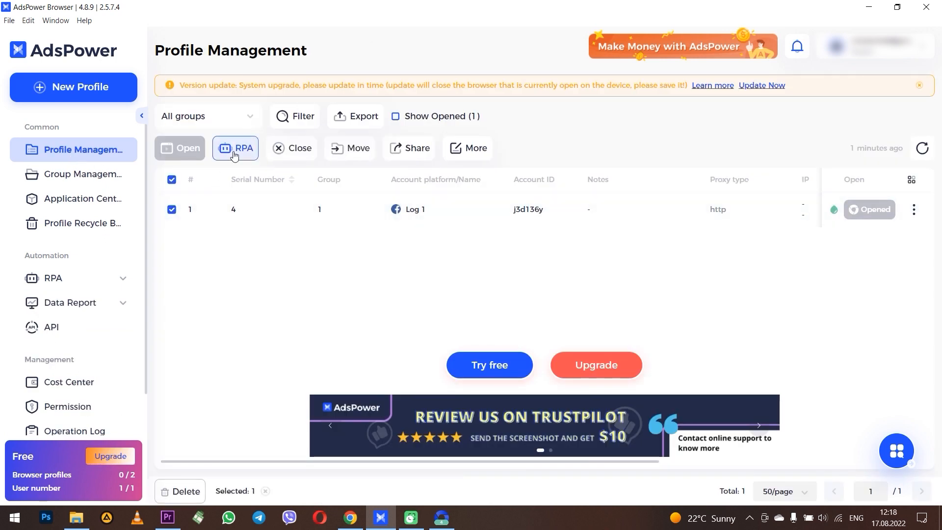
left_click(235, 147)
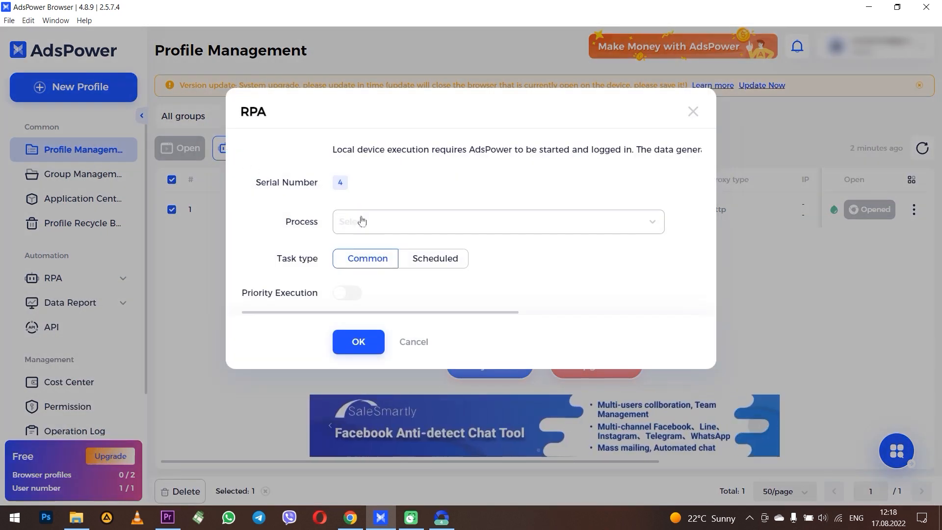
type("123")
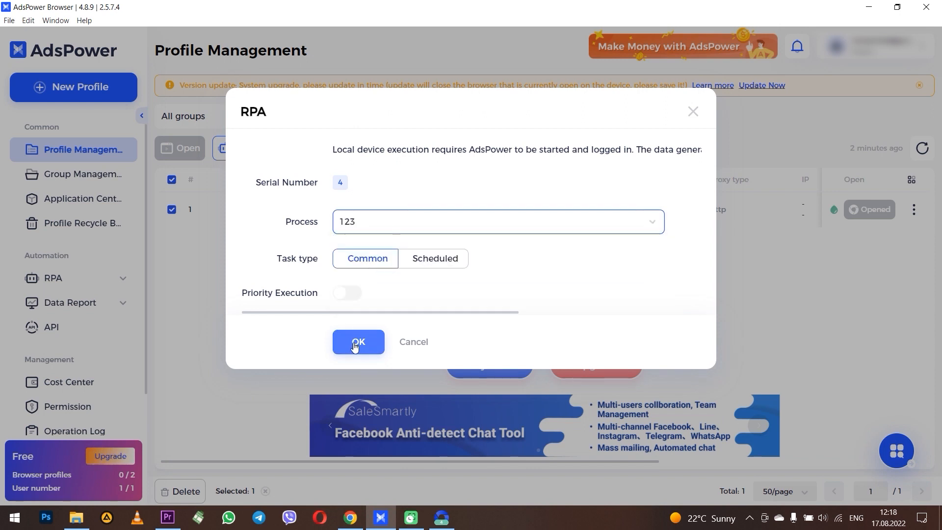
left_click(358, 341)
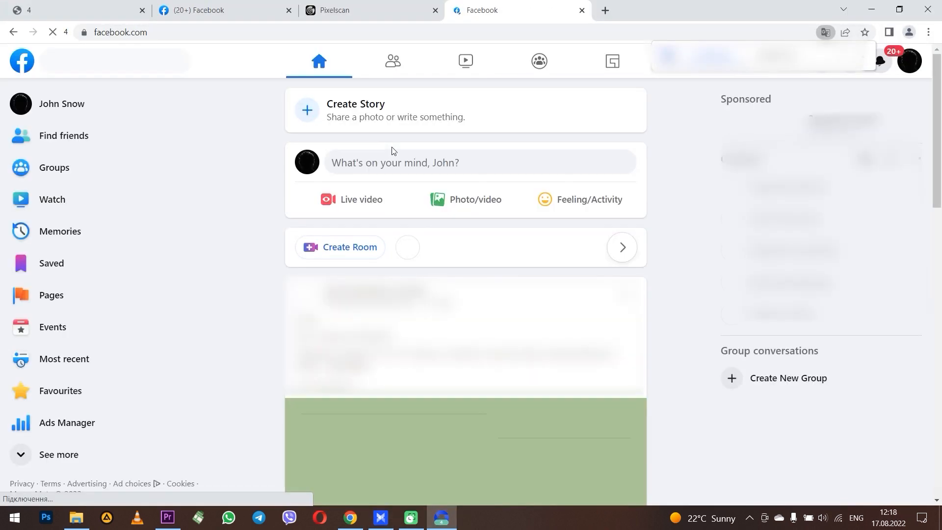
Scroll the Facebook news feed as the RPA task likes posts
scroll("down", 3)
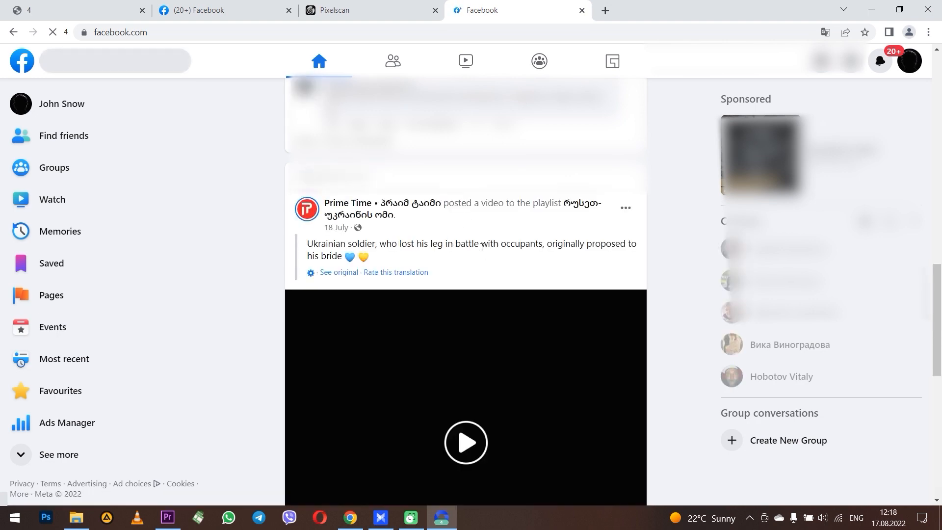
scroll("down", 3)
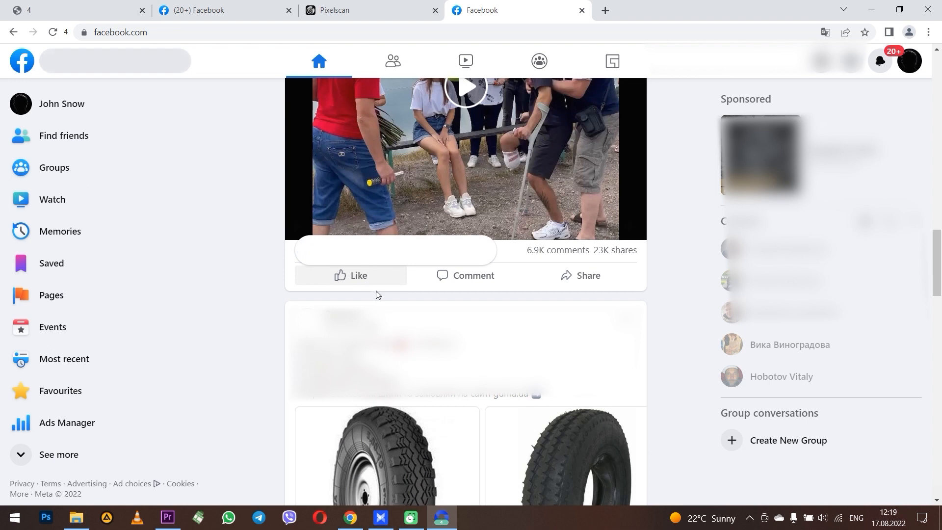
mouse_move(359, 275)
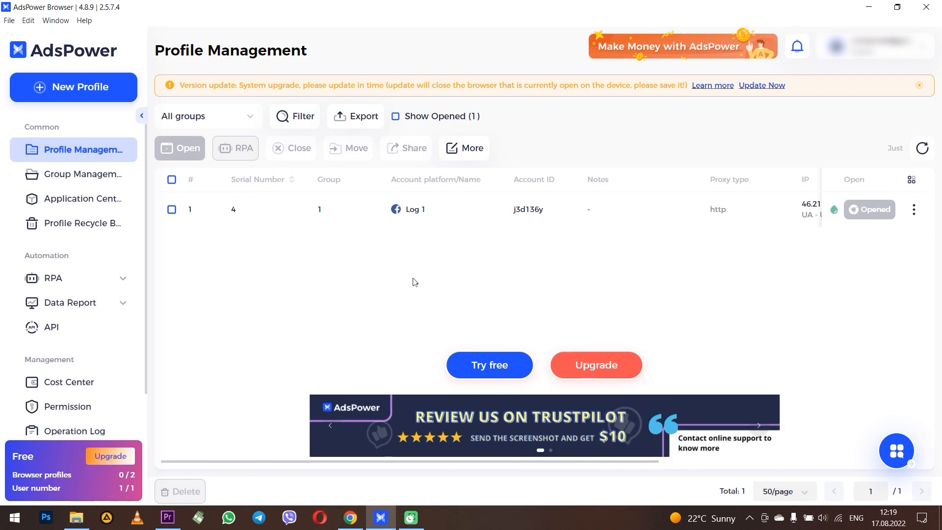
Return to Profile Management until Log 1 shows Open again
left_click(869, 209)
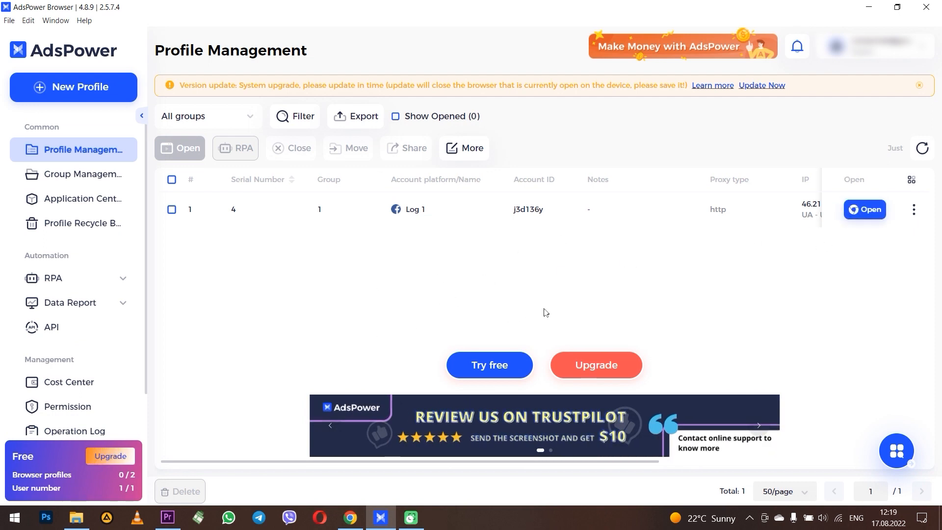